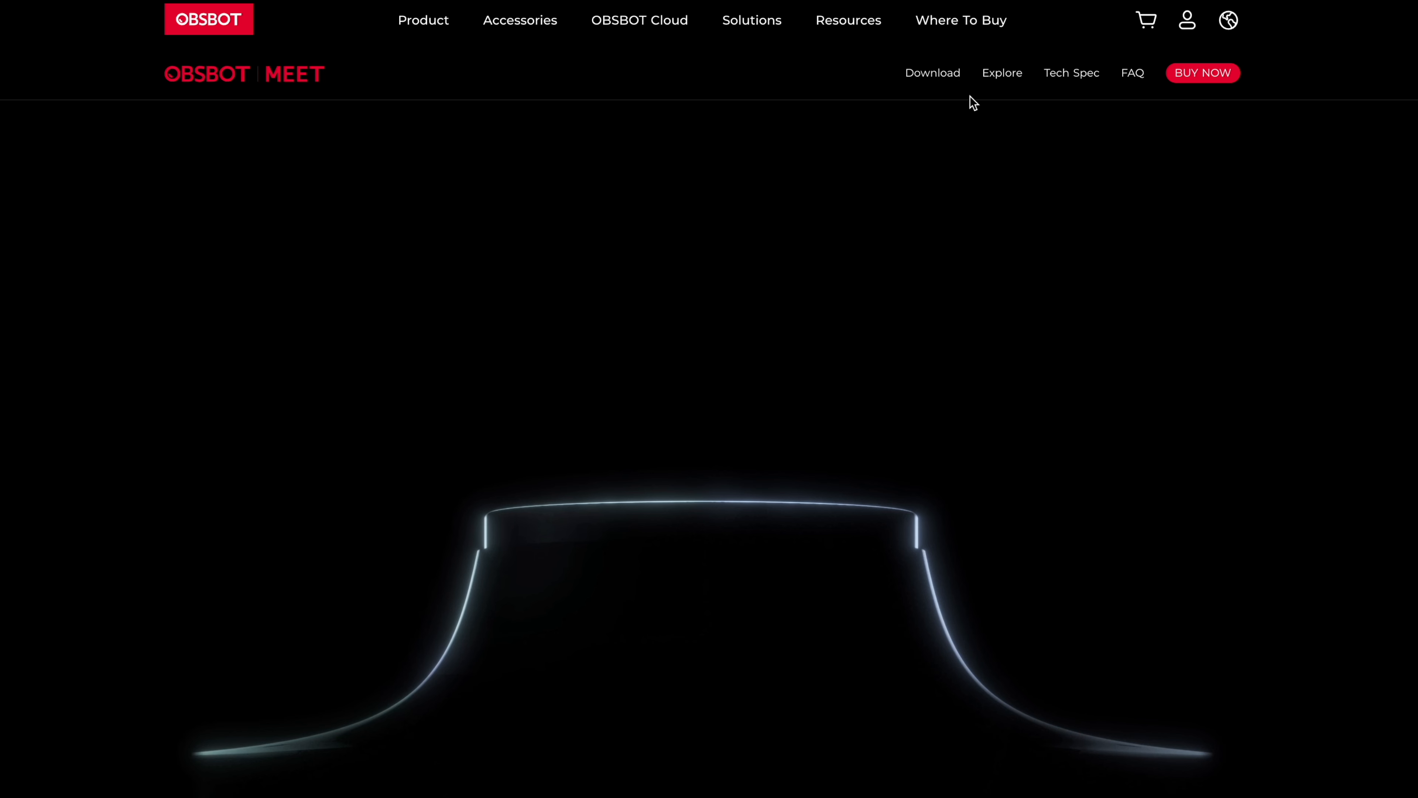
mouse_move(932, 73)
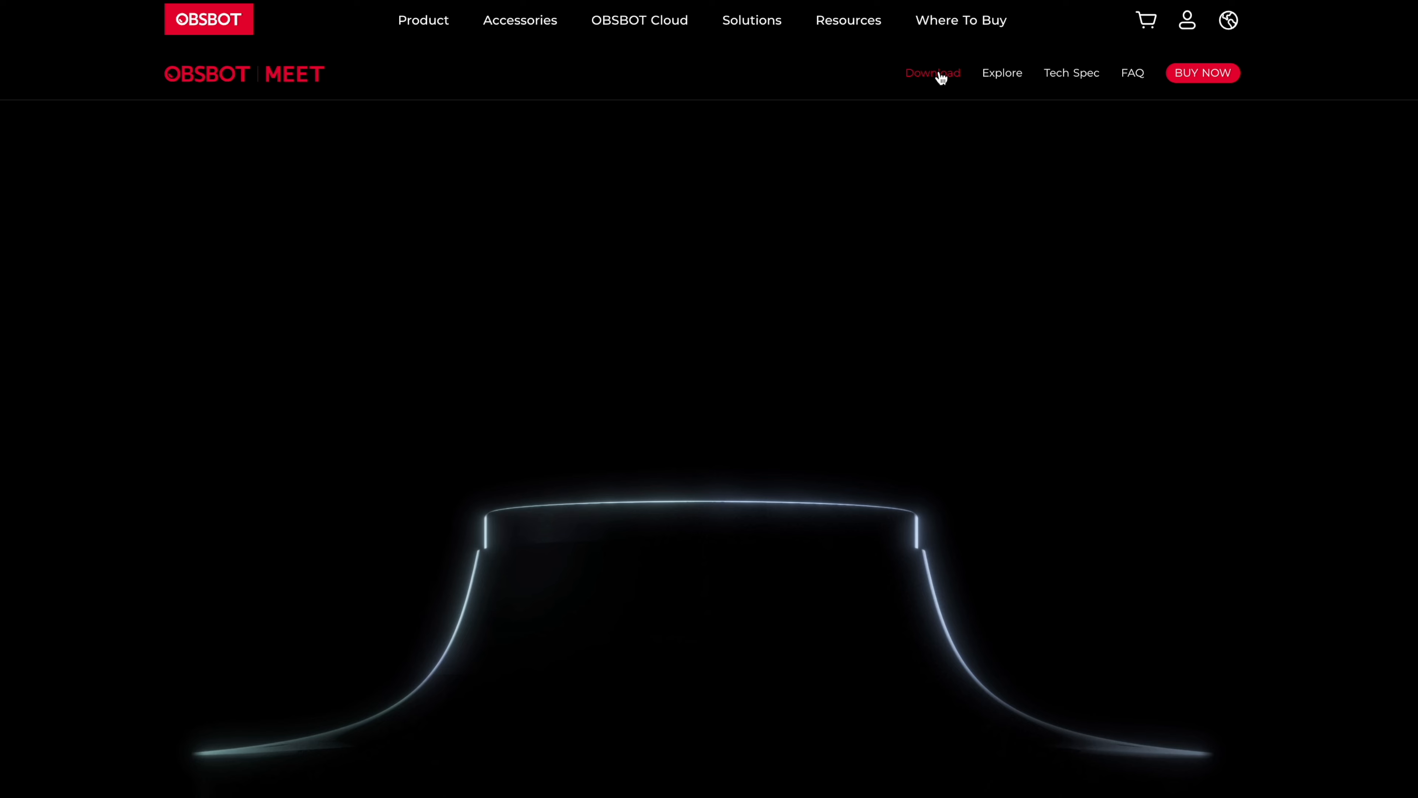
- Go to the OBSBOT Meet download page, then start a YouTube live stream via Create > Go live
left_click(931, 73)
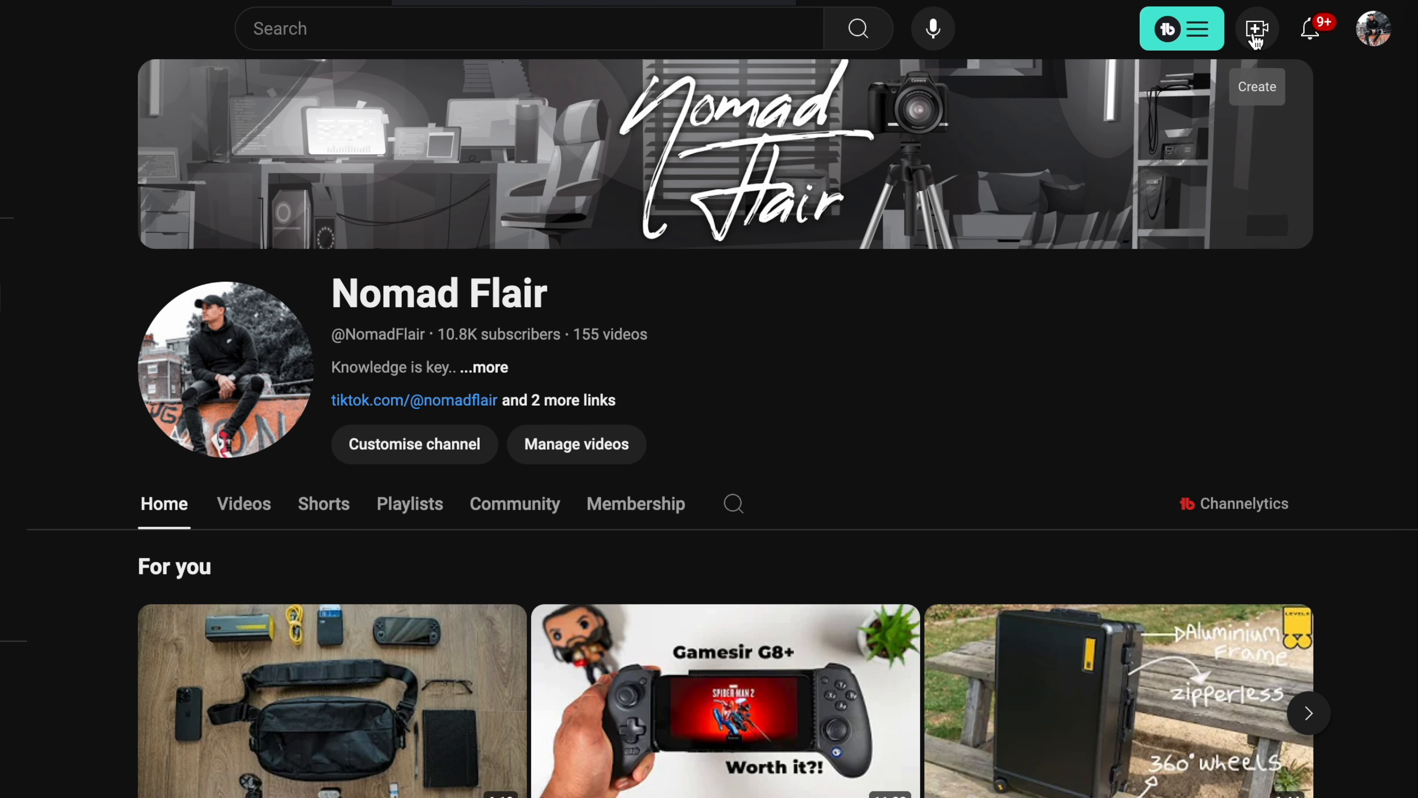
left_click(1255, 28)
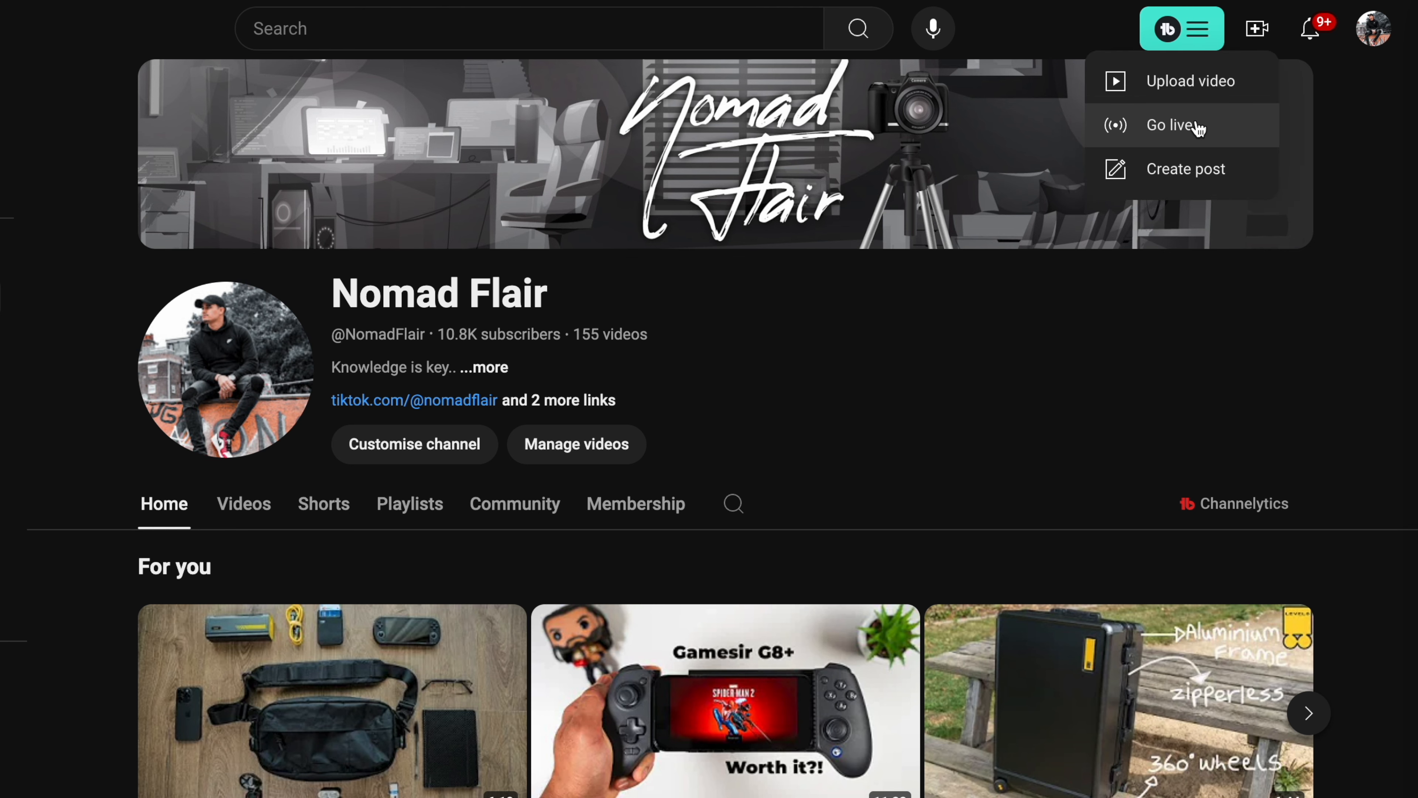
left_click(1173, 125)
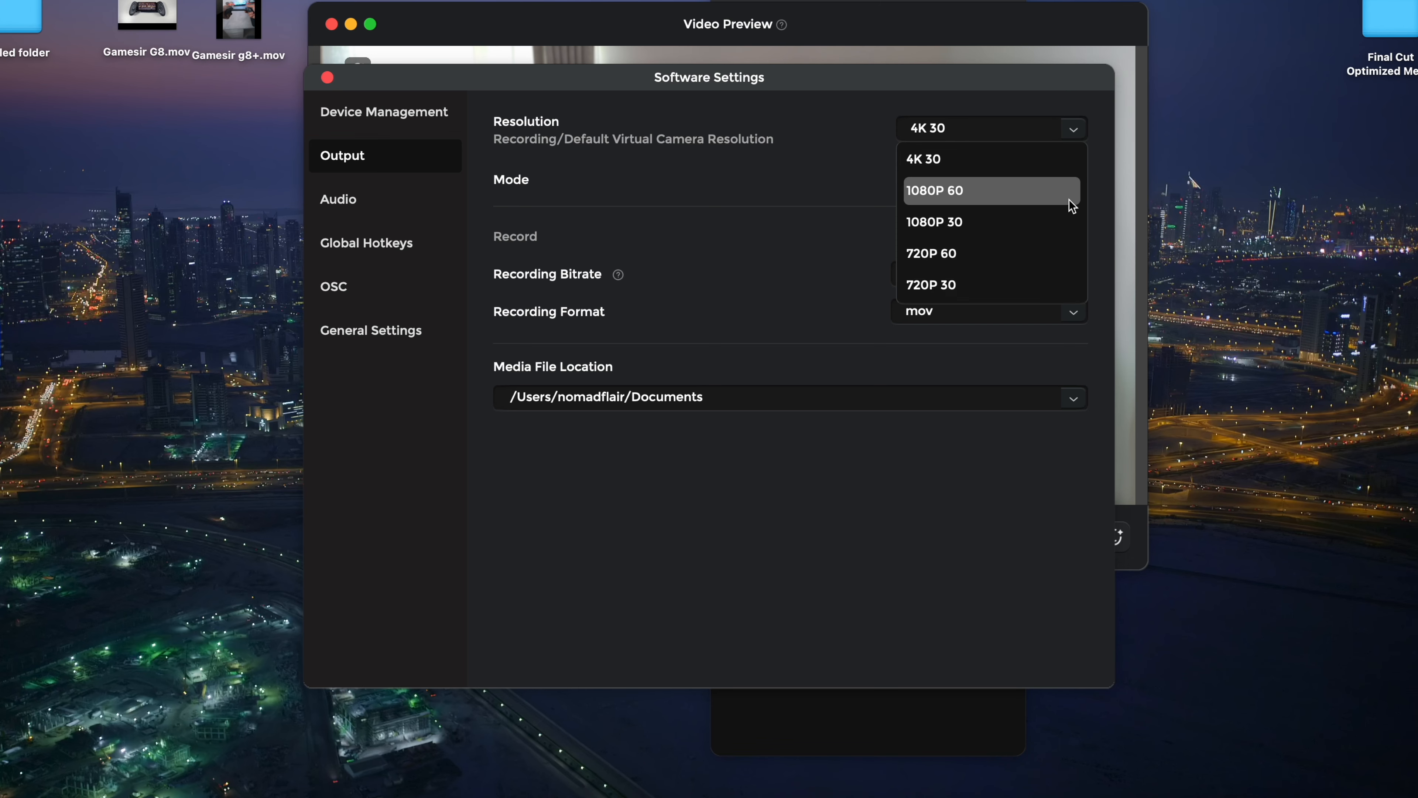
mouse_move(967, 254)
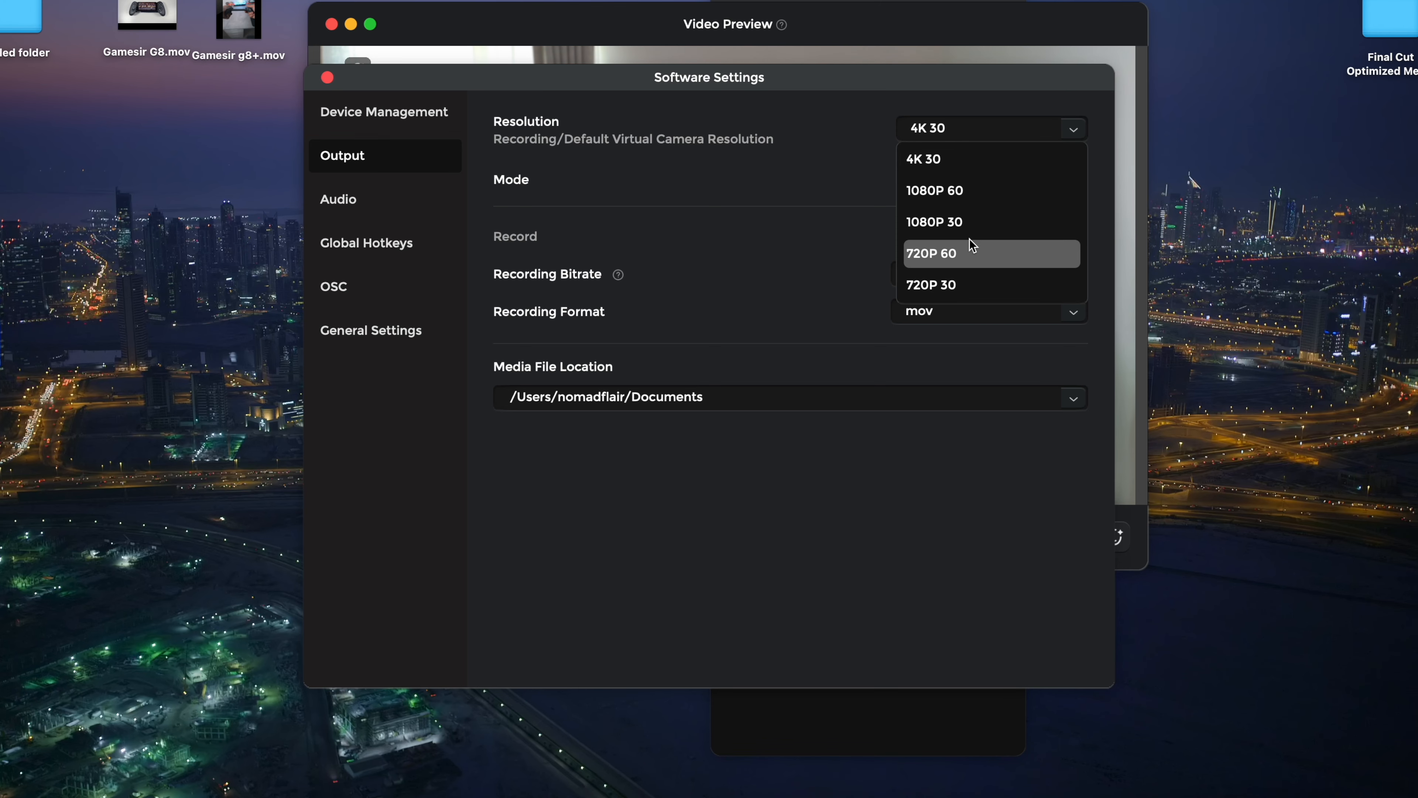
mouse_move(957, 222)
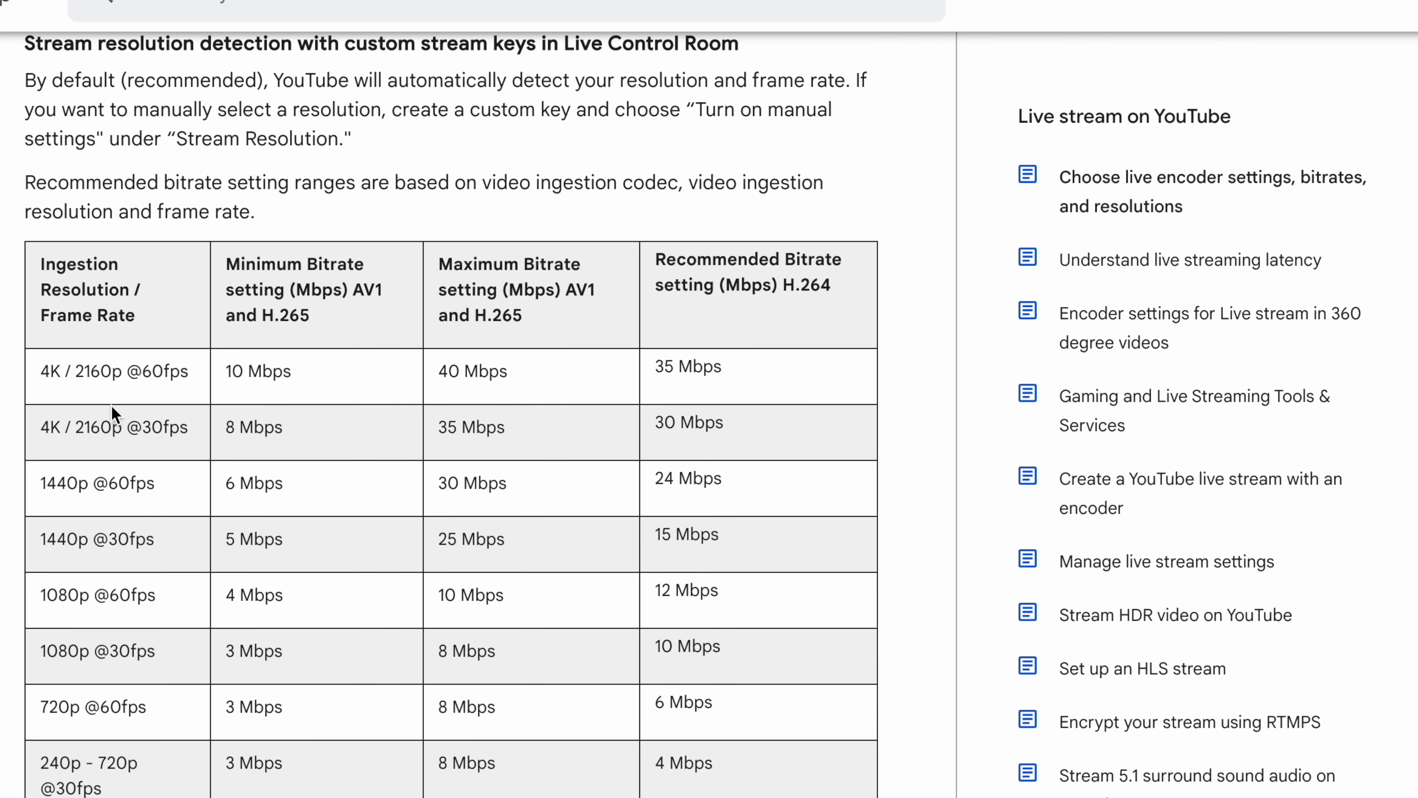
mouse_move(116, 408)
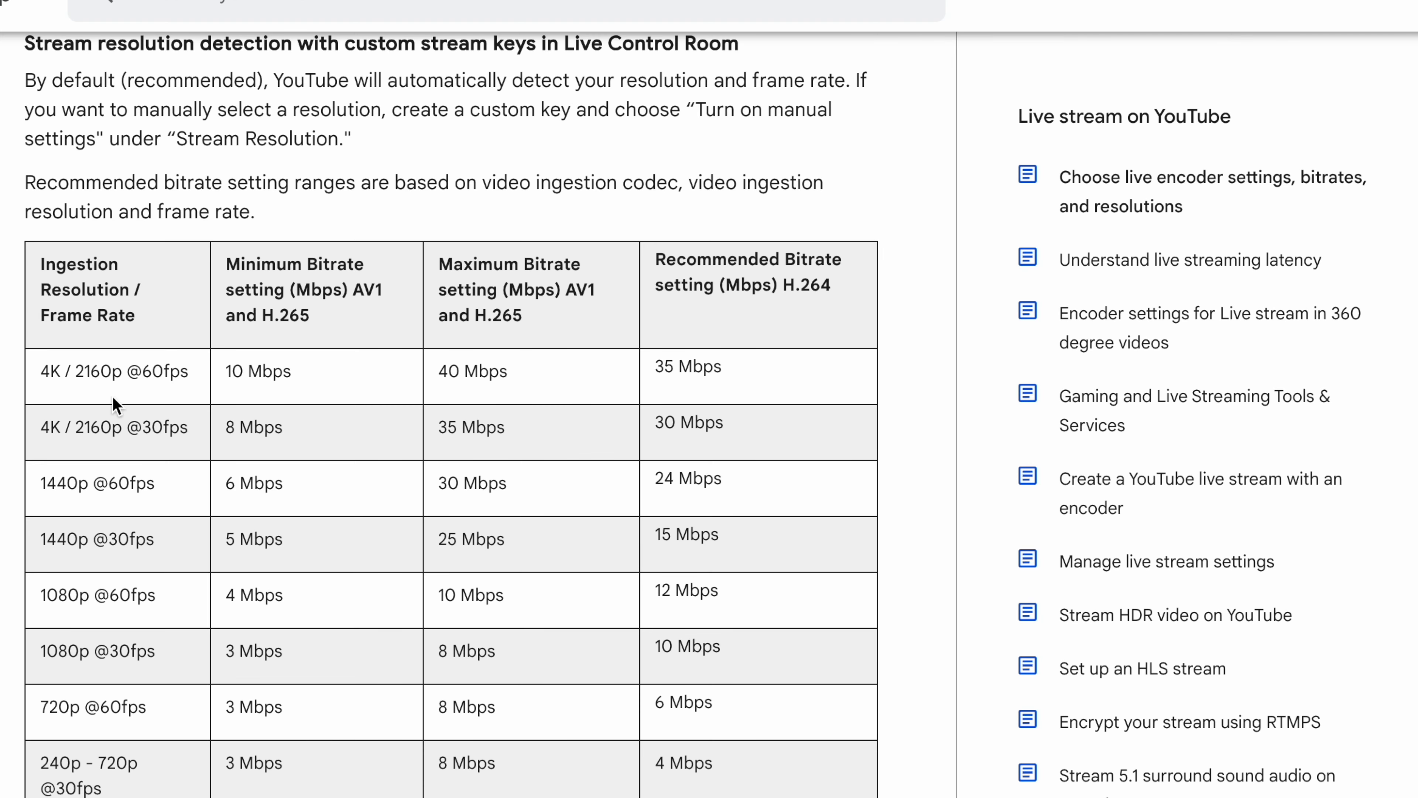
mouse_move(124, 400)
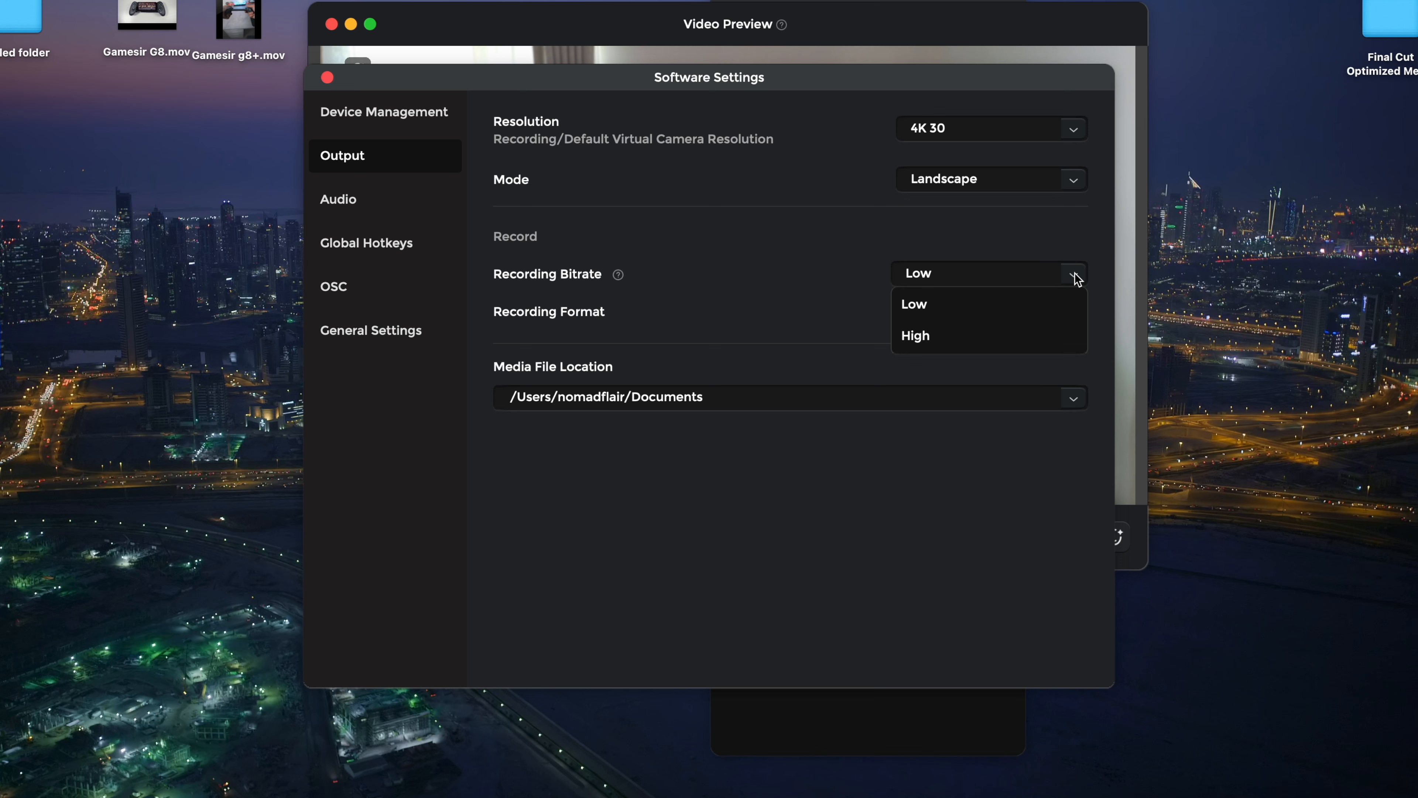
- Review recording format and save location, then the Audio and Global Hotkeys settings pages
left_click(988, 310)
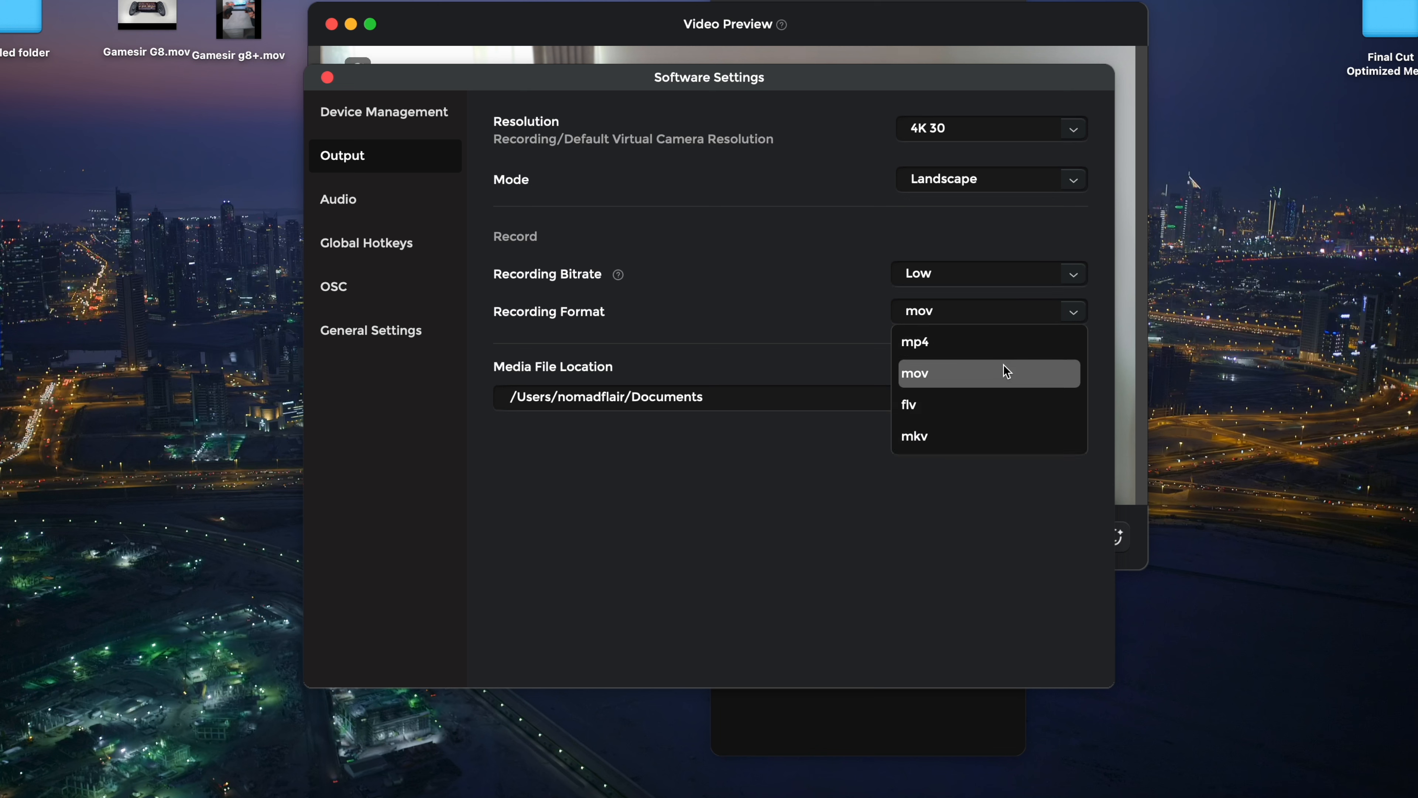
mouse_move(950, 404)
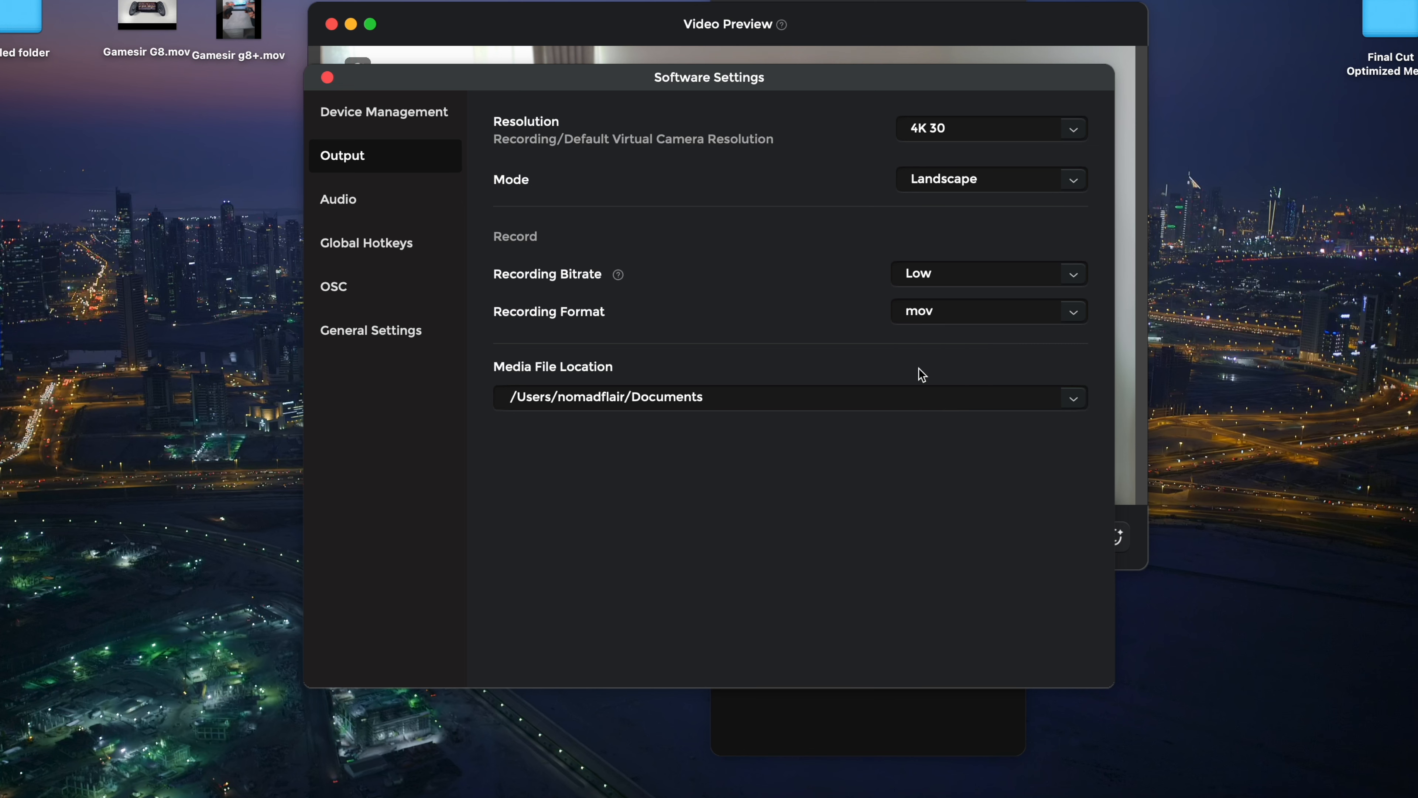
left_click(703, 396)
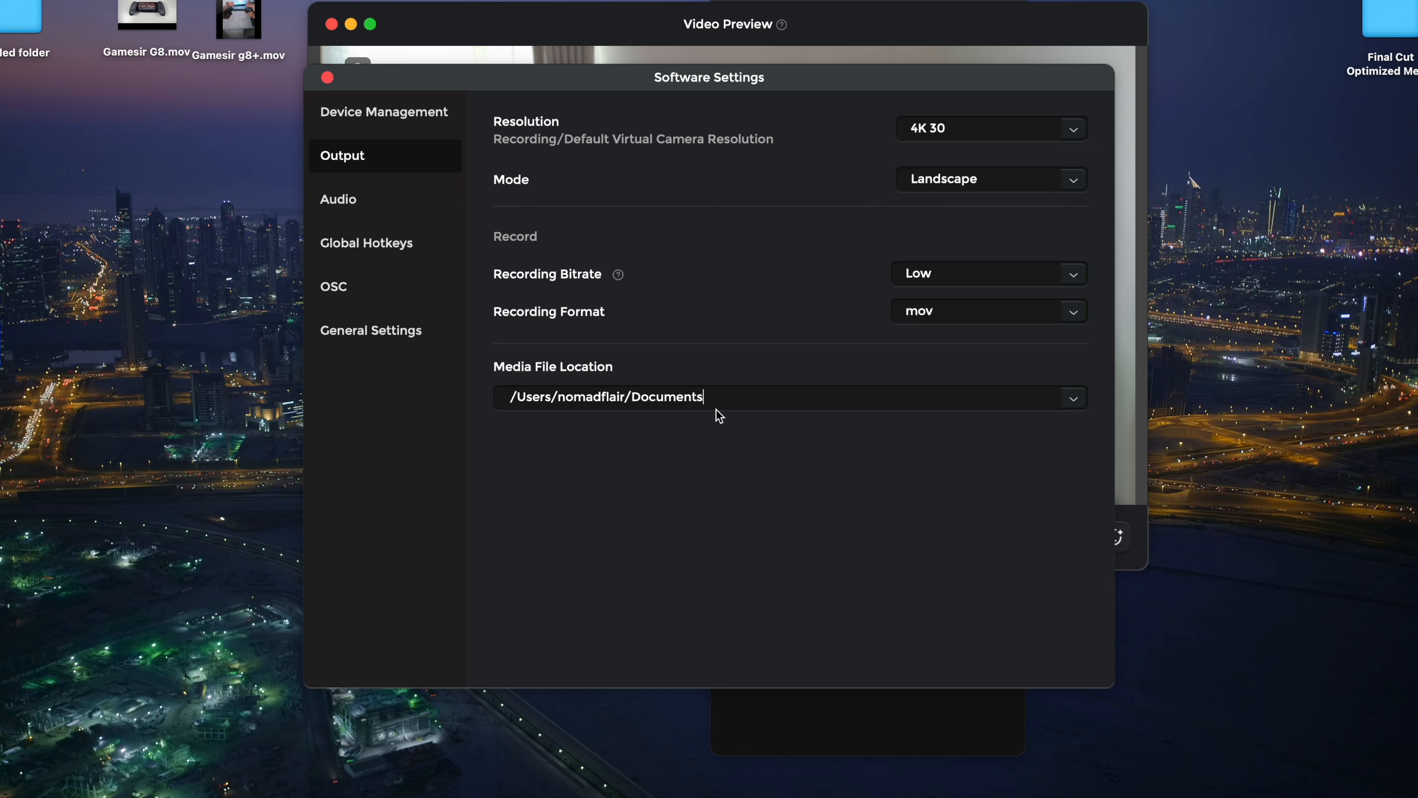
left_click(338, 199)
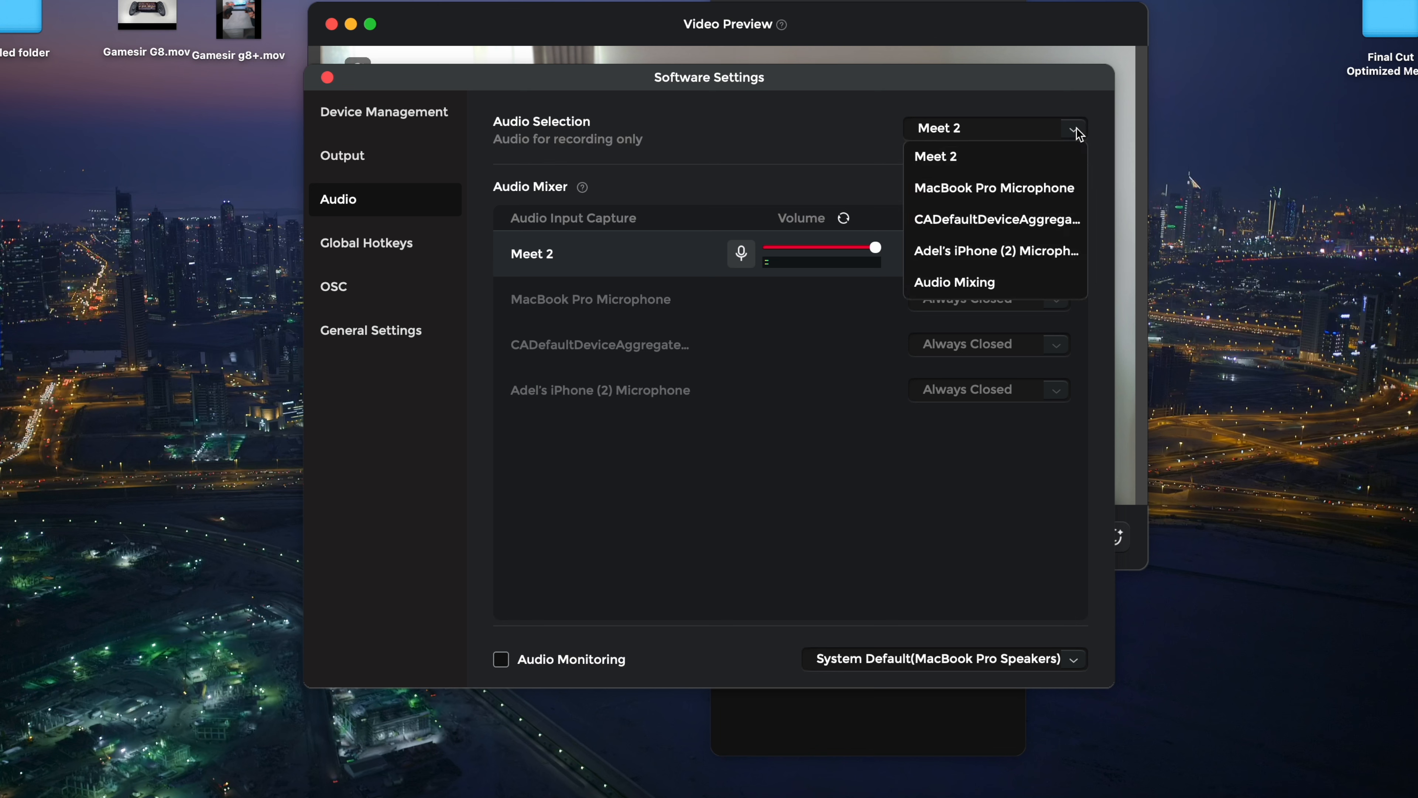
left_click(365, 242)
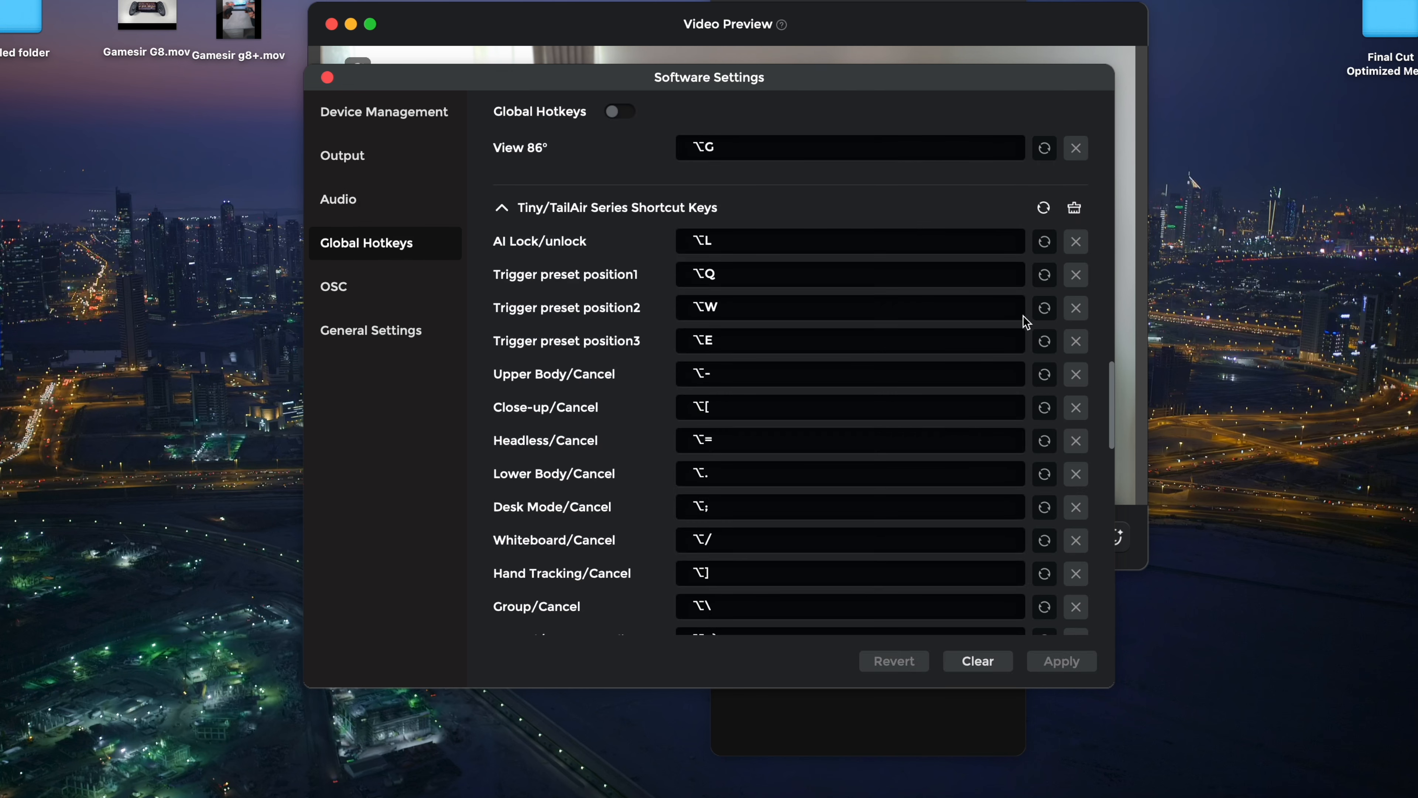
scroll("down", 3)
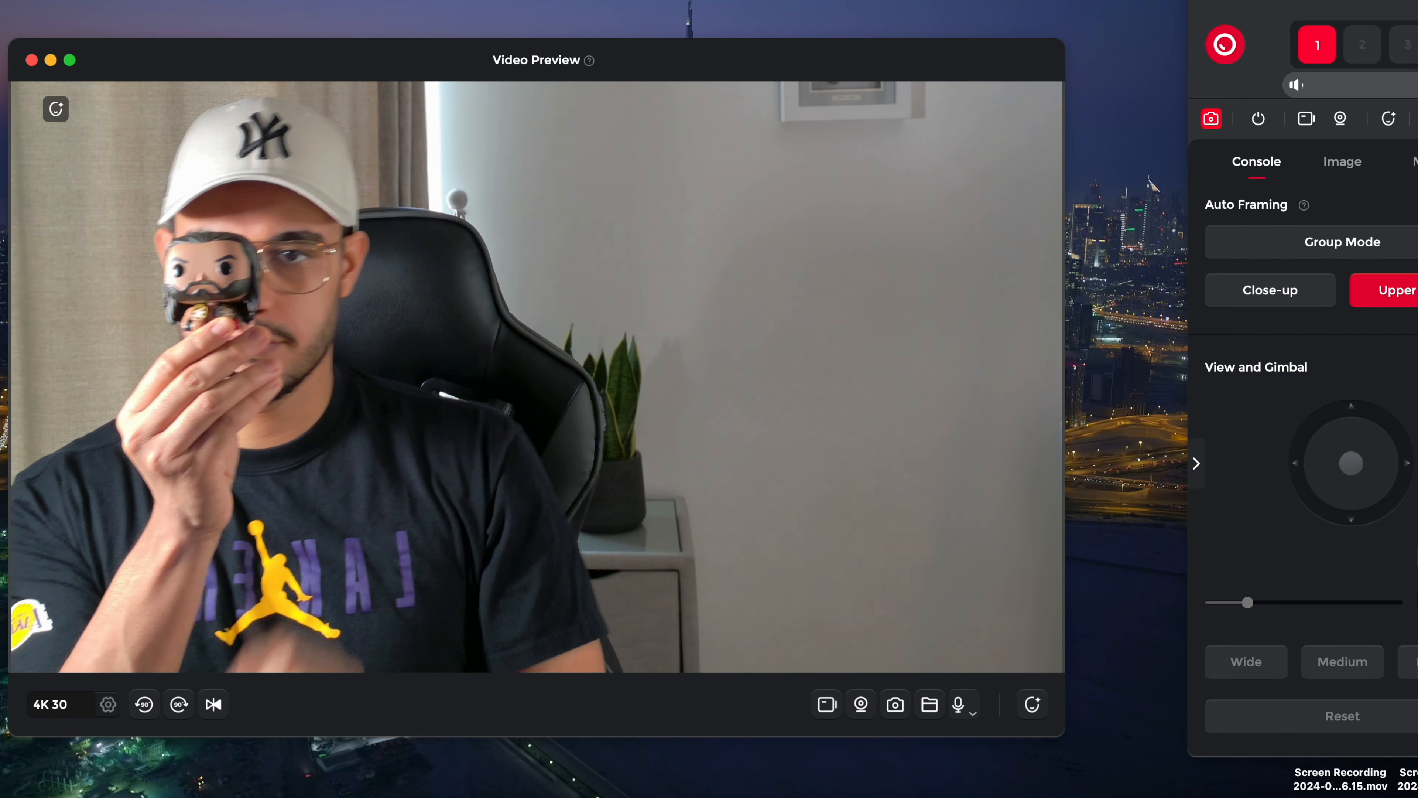
- Try Close-up auto framing, return to Upper Body, then show the Image settings
left_click(1269, 289)
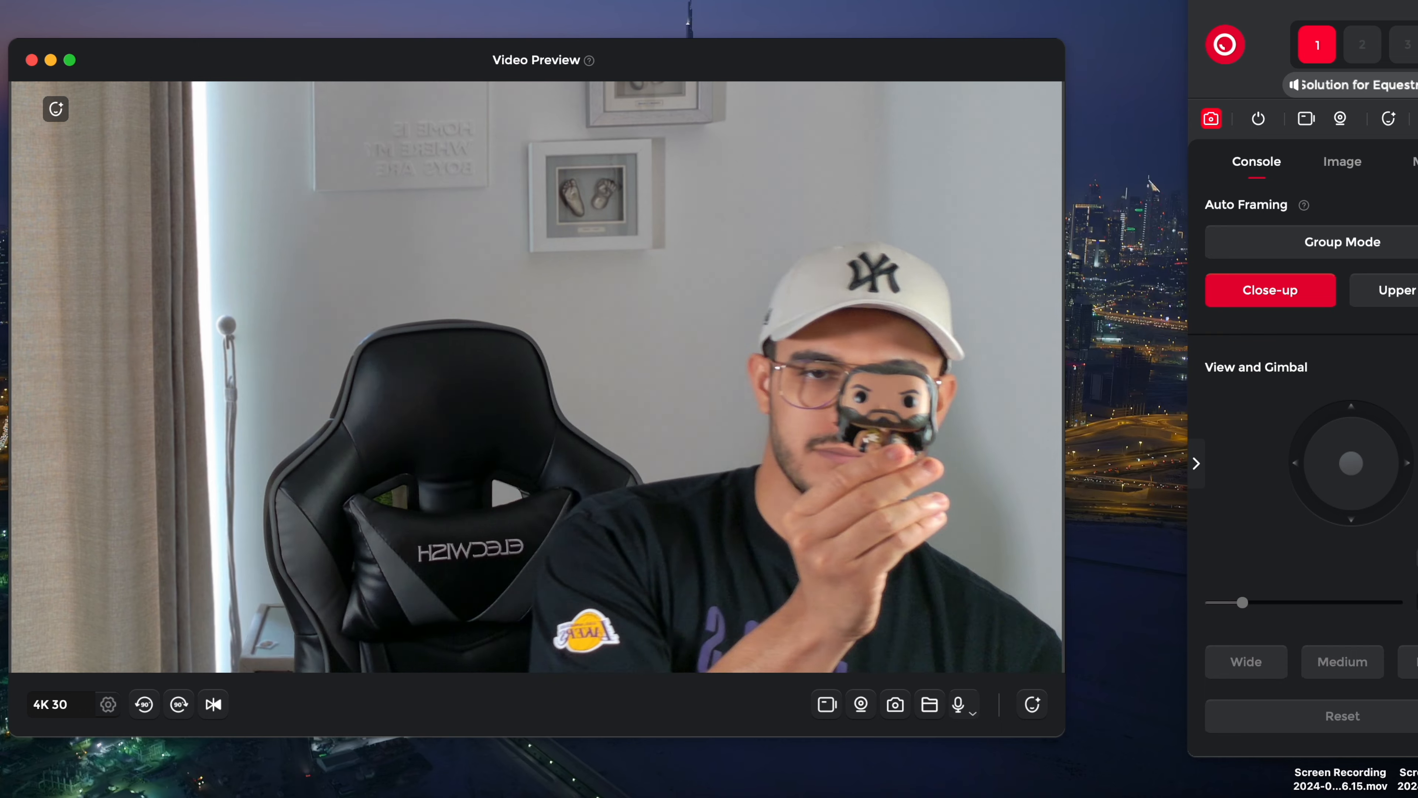
left_click(1392, 289)
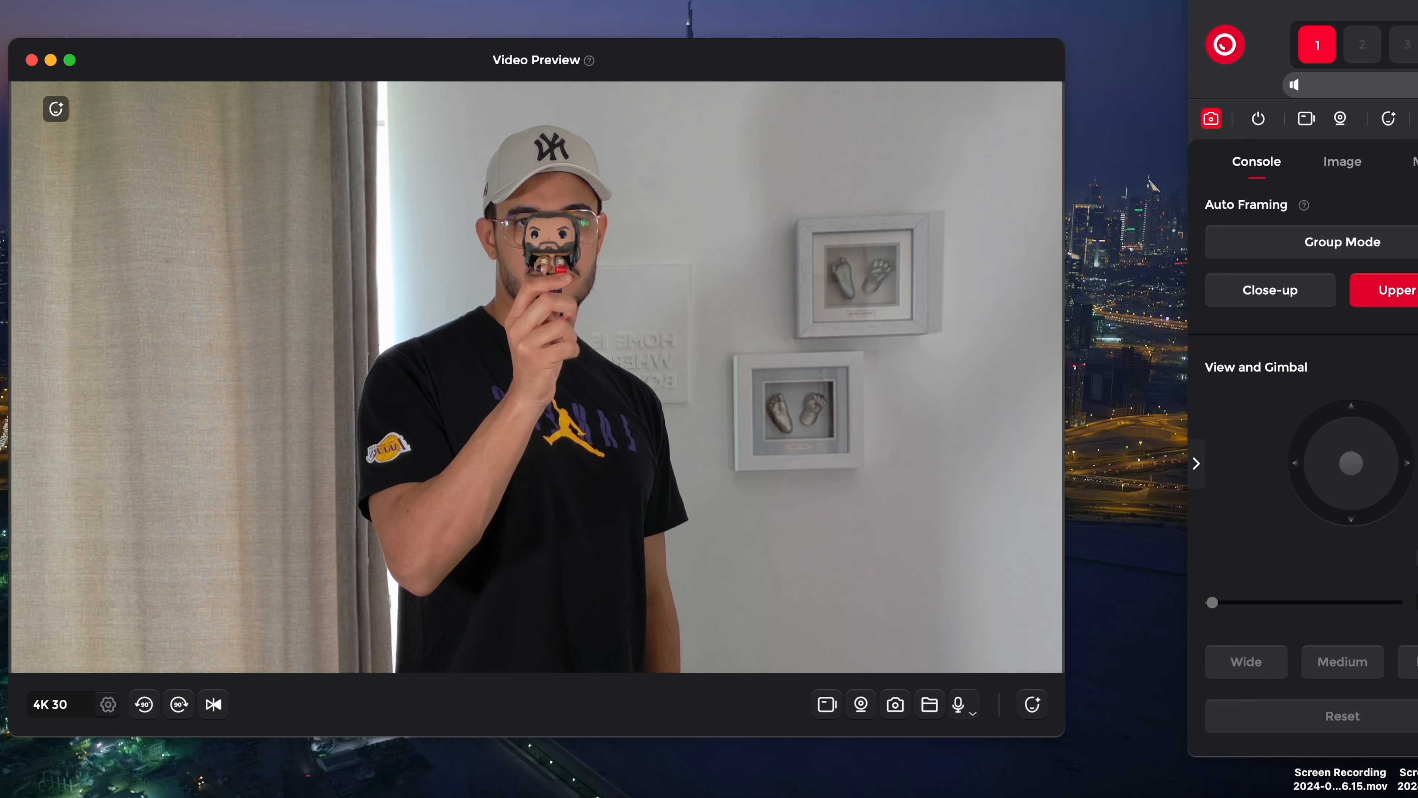
left_click(1269, 290)
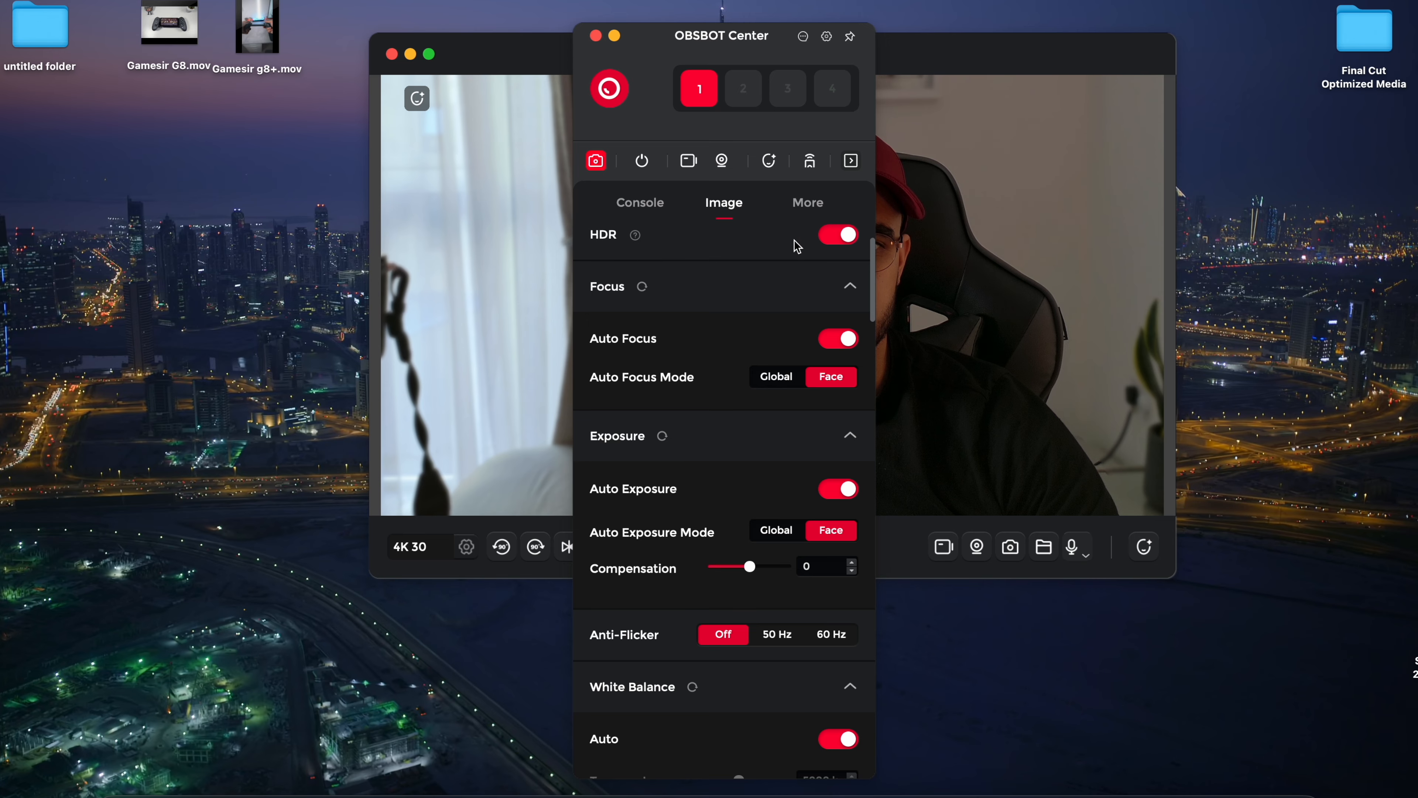
- Set auto focus to track faces and keep auto exposure on with compensation at 0
left_click(635, 235)
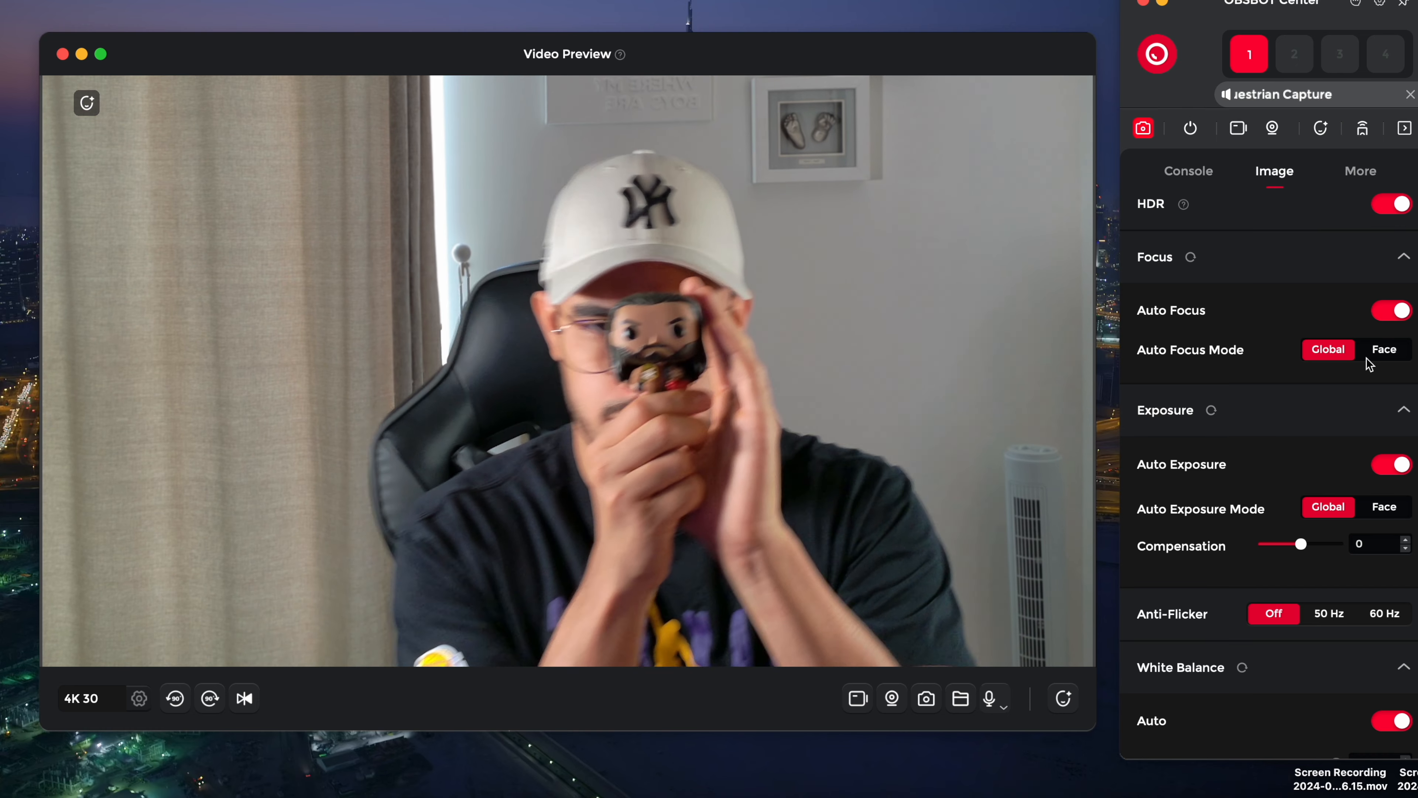
left_click(1390, 310)
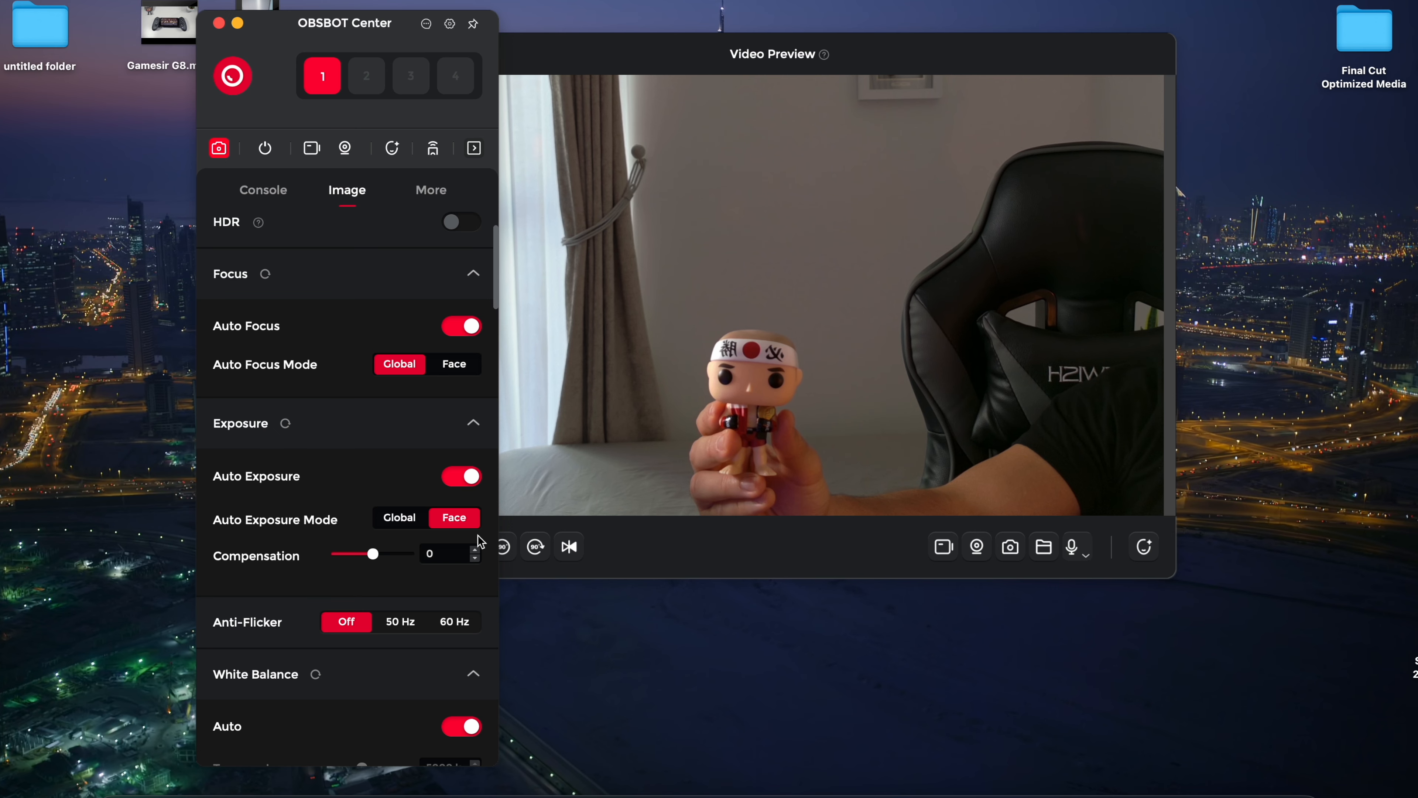
left_click(460, 477)
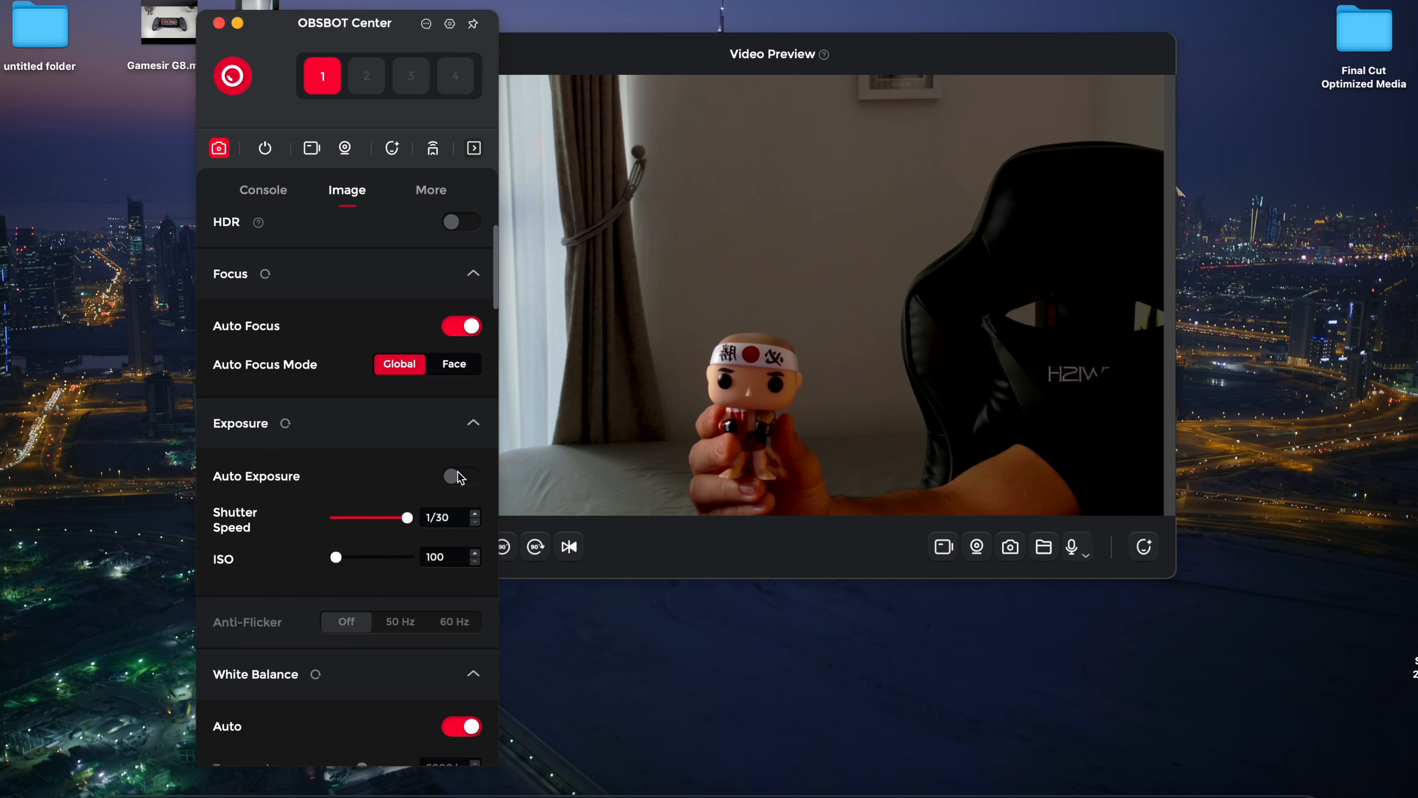
left_click(461, 475)
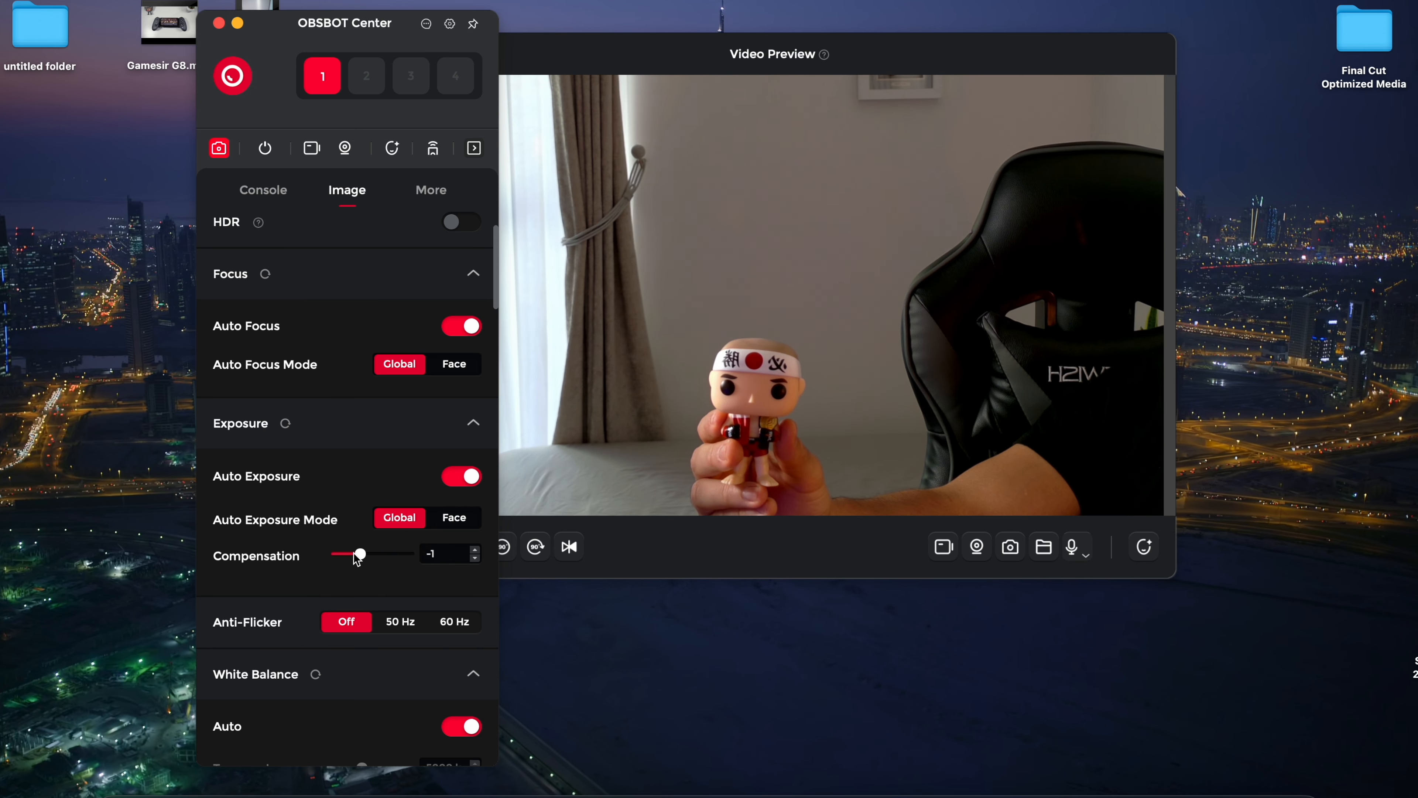
left_click_drag(359, 553, 372, 554)
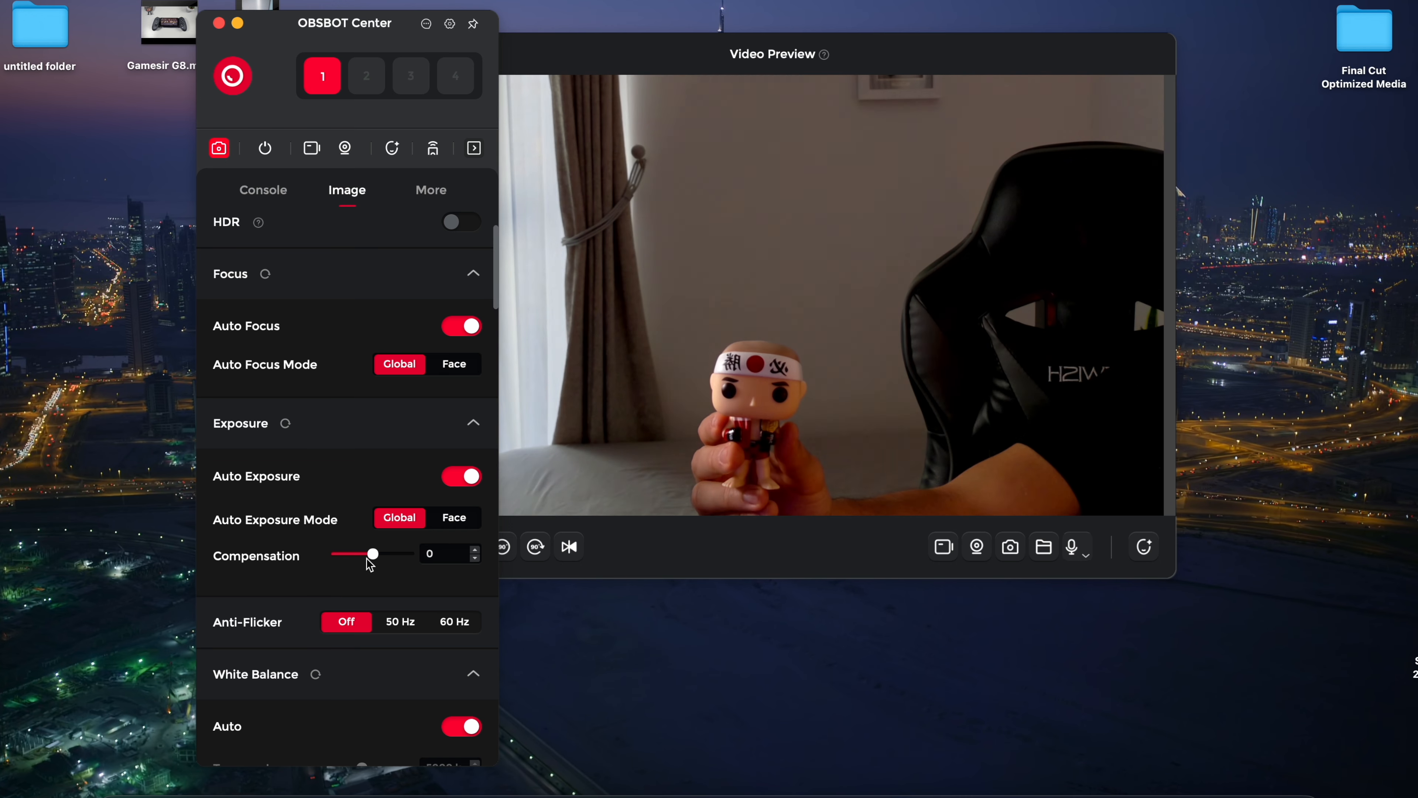
left_click(400, 445)
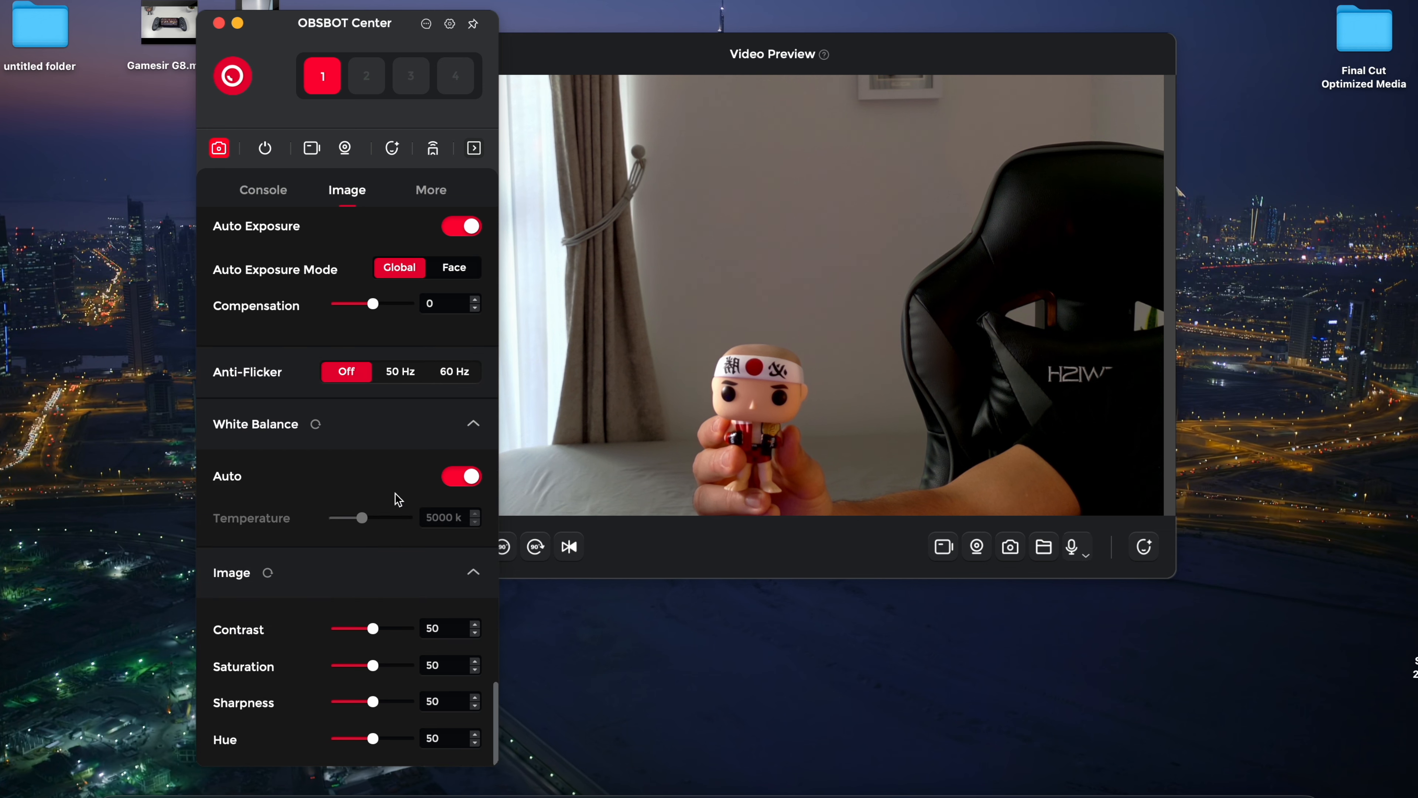
- Keep auto white balance on and lower image contrast to about 22
left_click(460, 476)
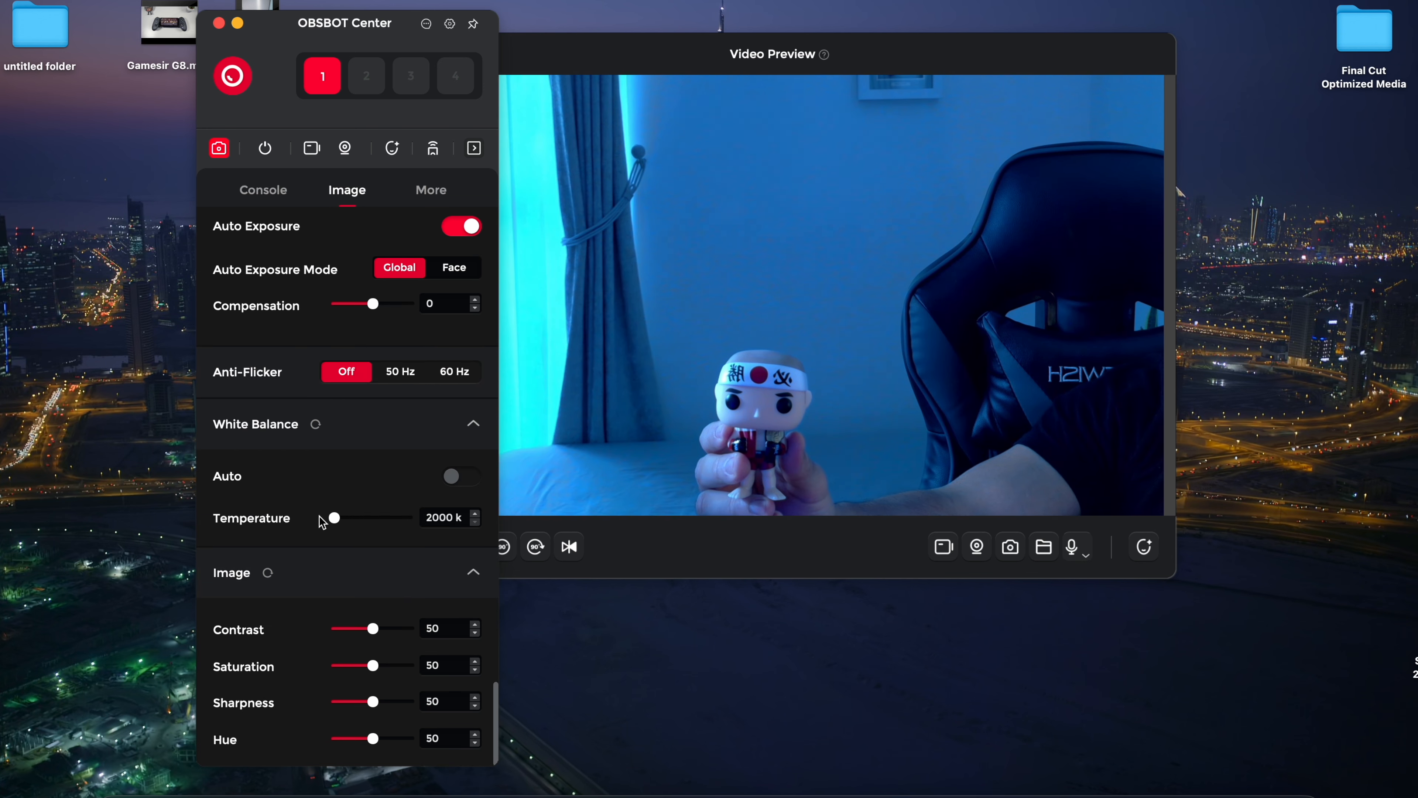
left_click(460, 476)
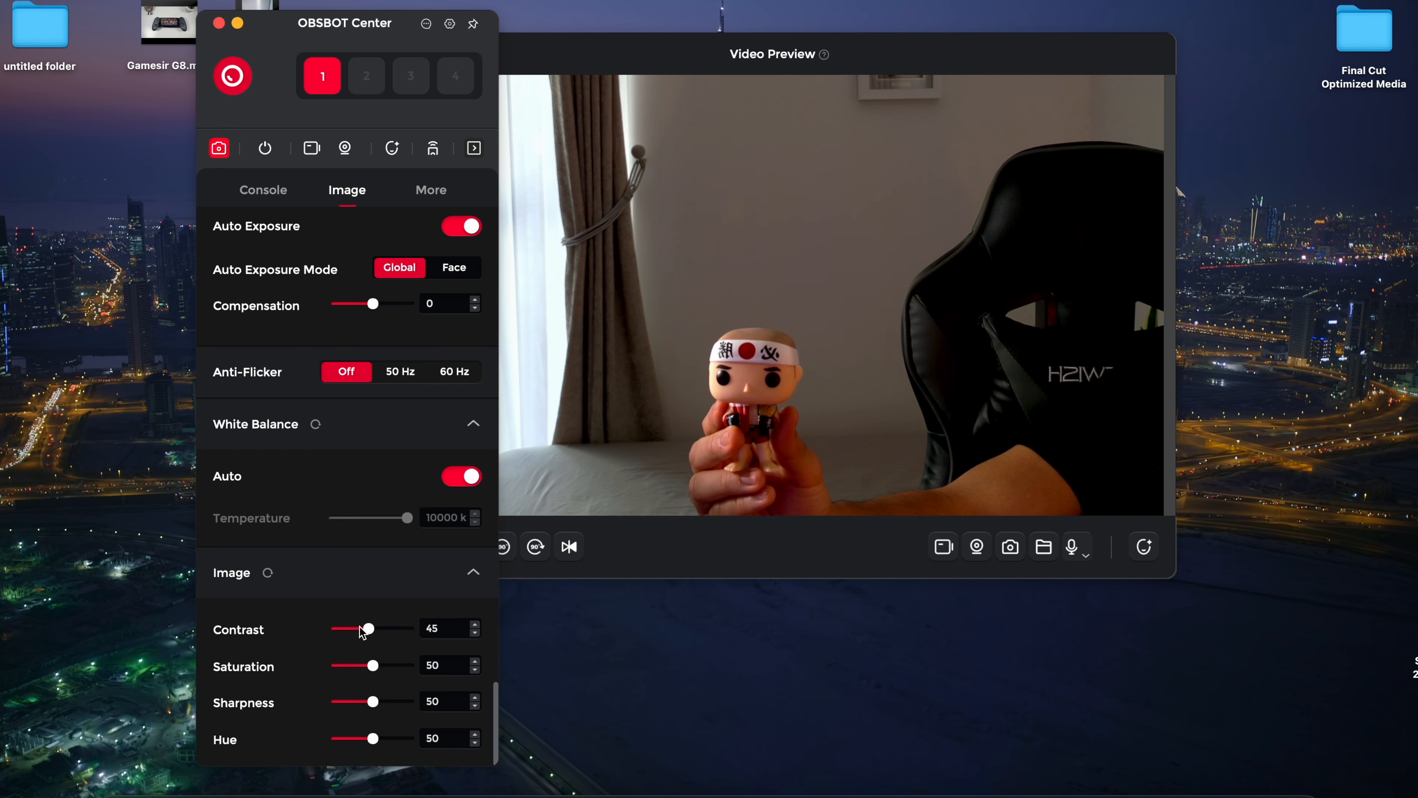
left_click_drag(366, 627, 343, 628)
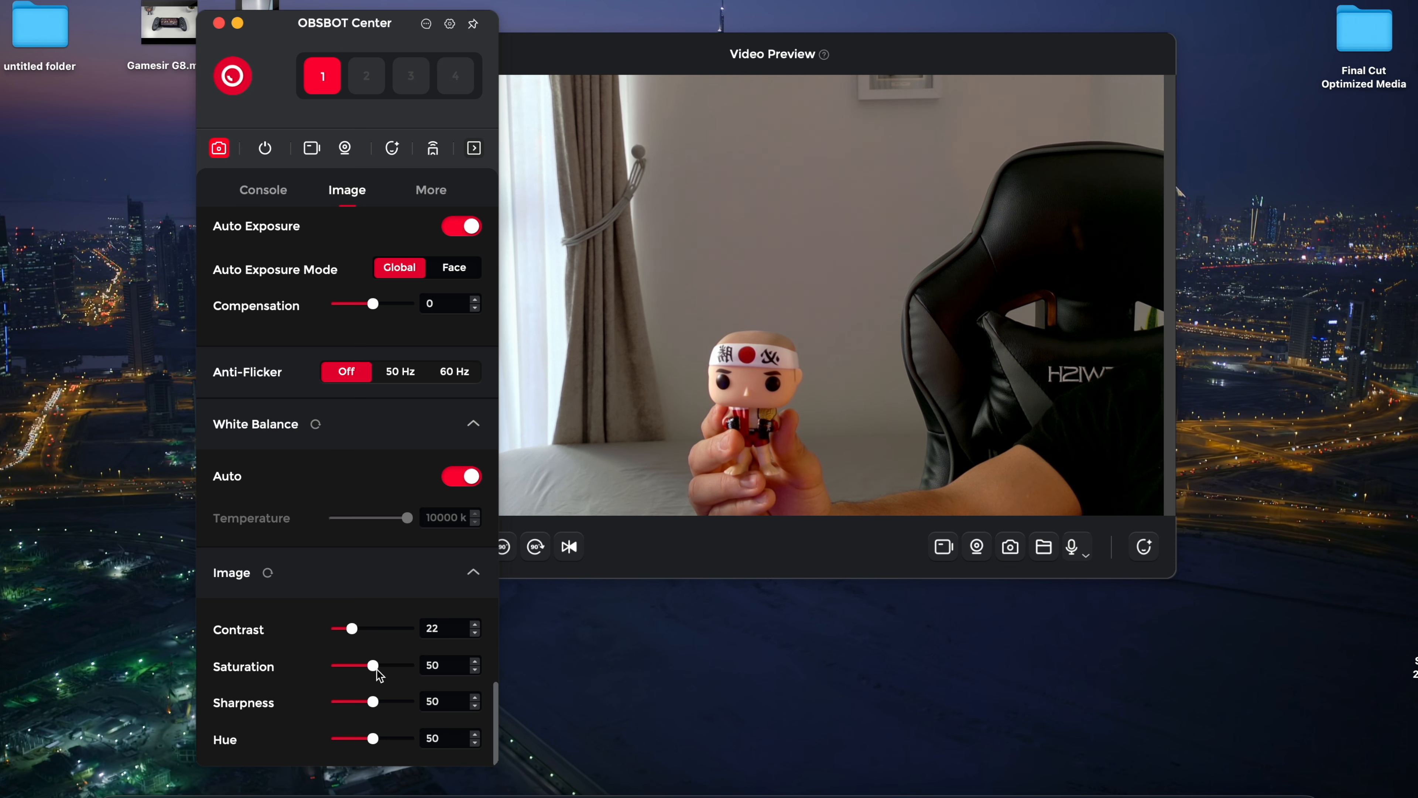
left_click(431, 190)
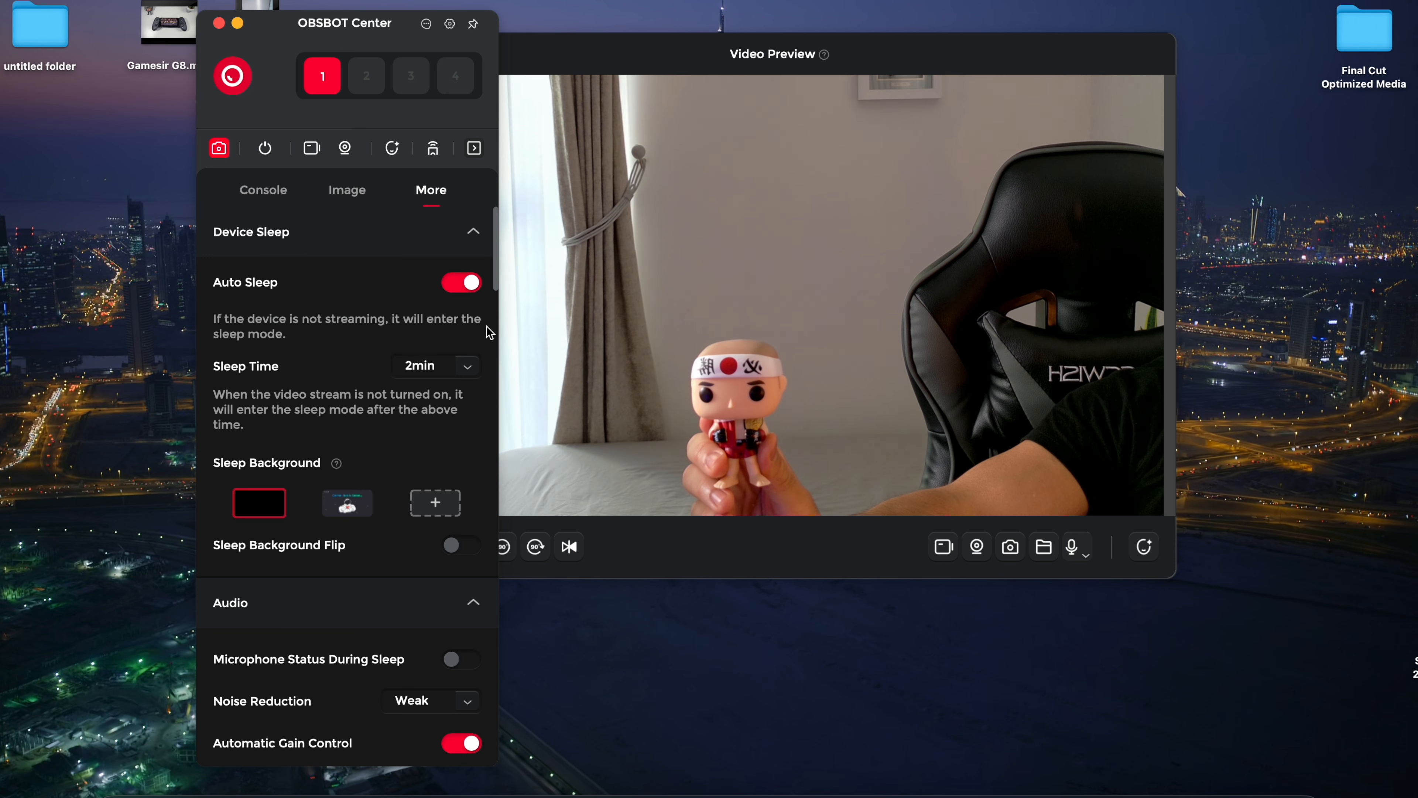
- Use the picture as sleep background, leave the microphone off during sleep, and review noise reduction strengths
left_click(435, 365)
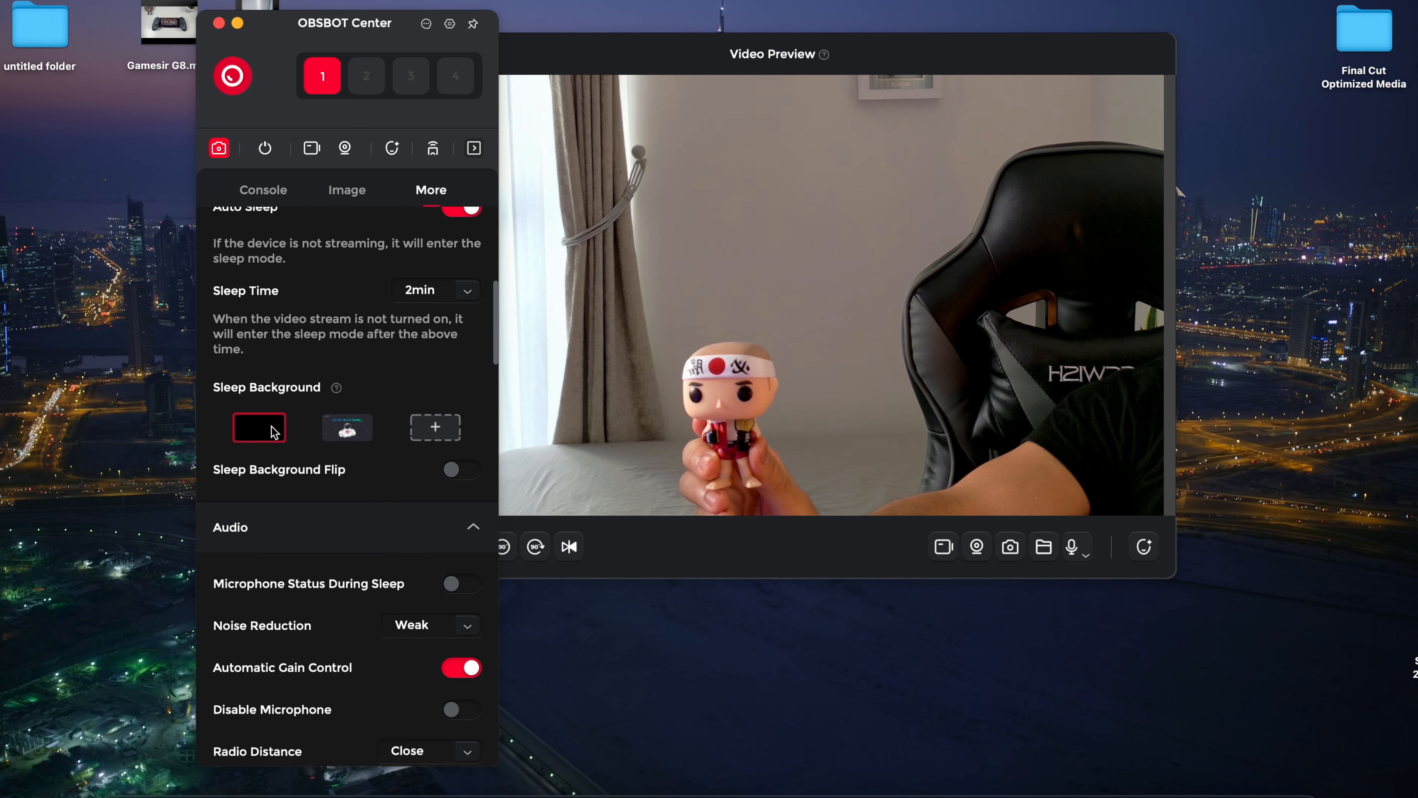
left_click(346, 427)
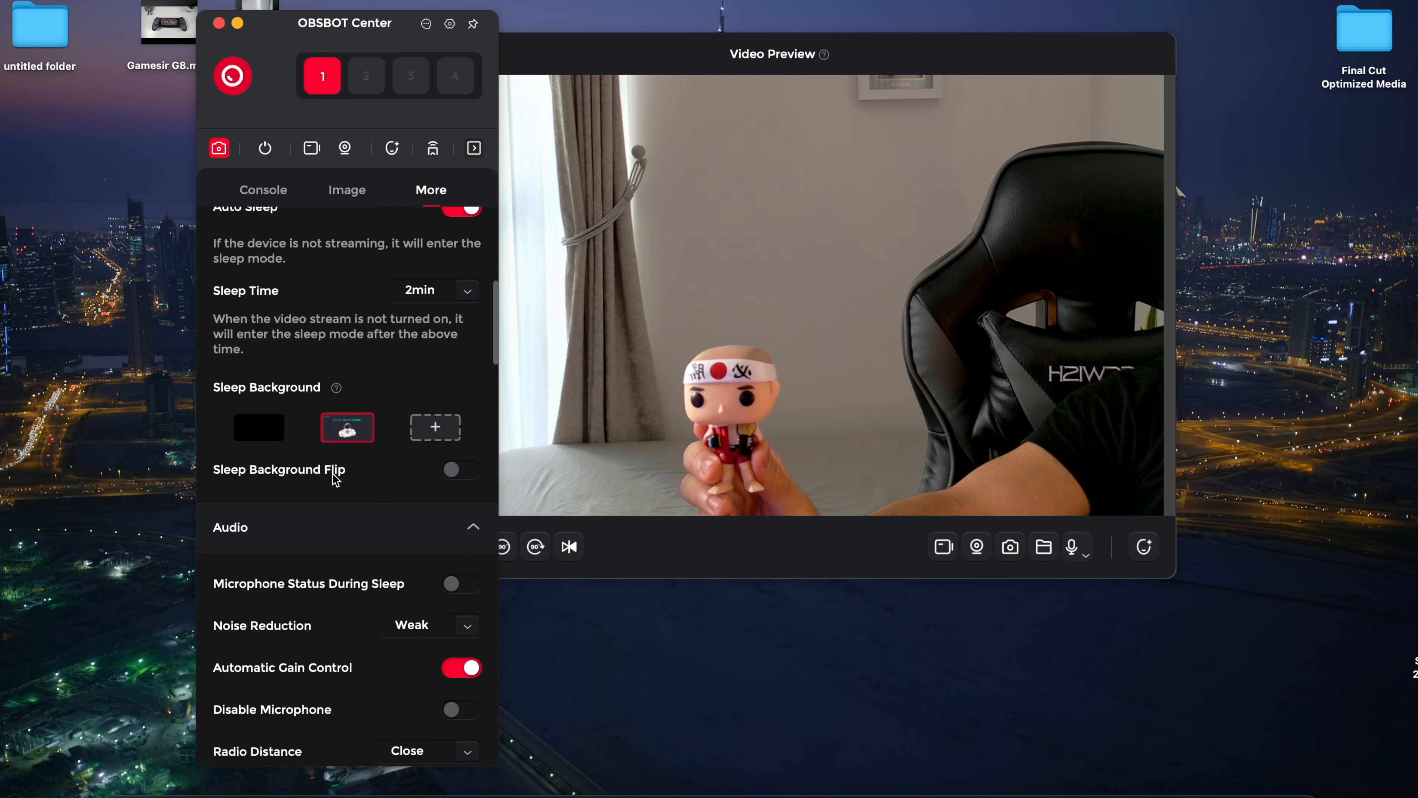
left_click(460, 432)
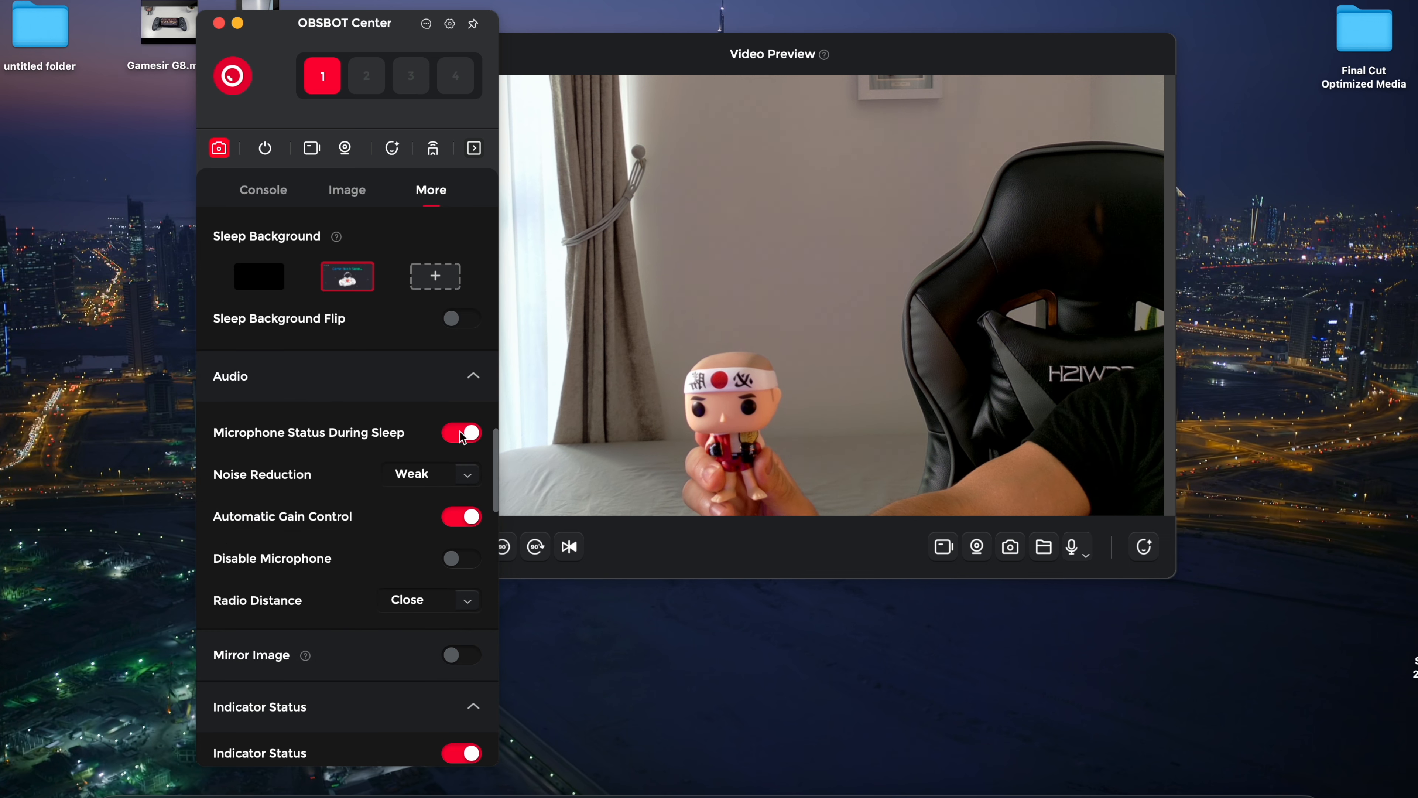
left_click(460, 432)
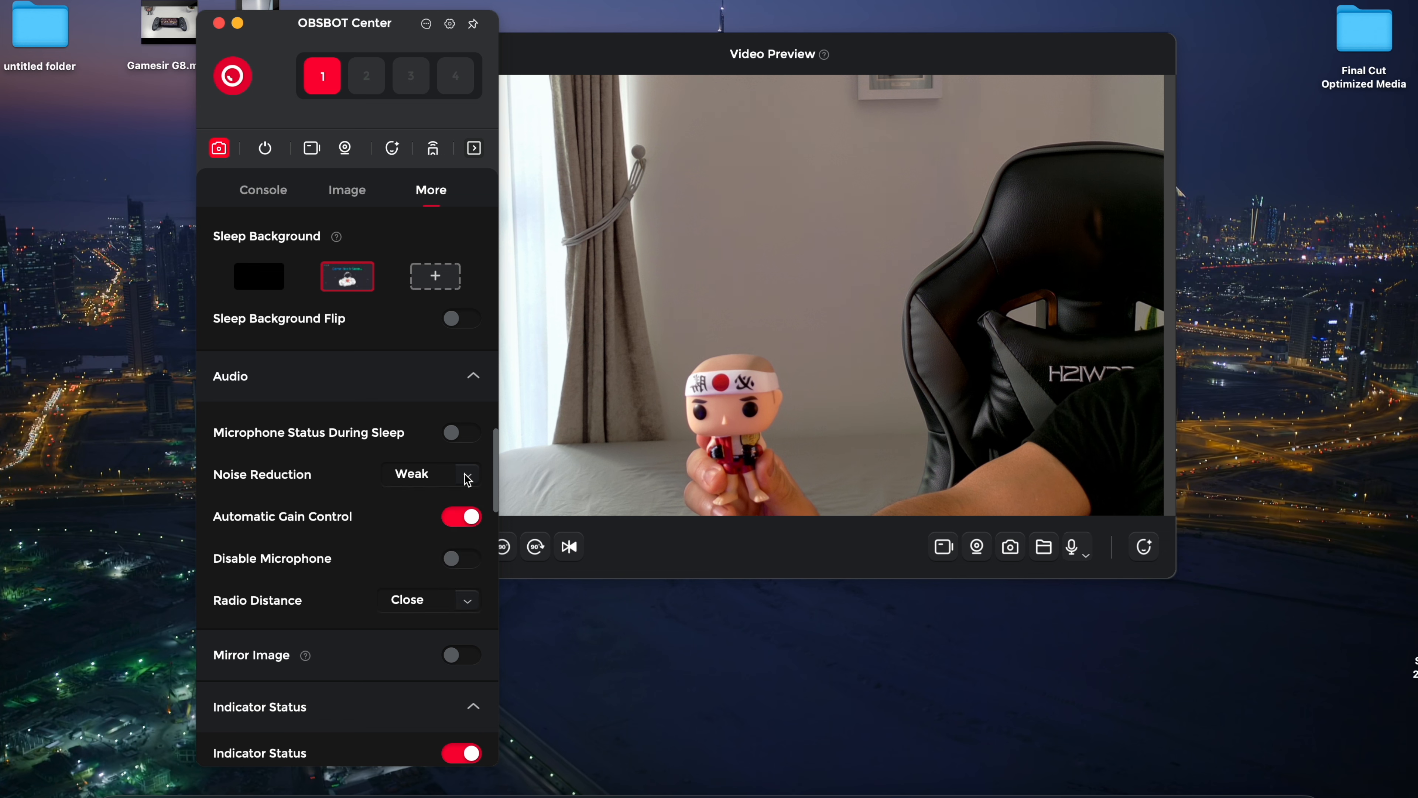
left_click(427, 474)
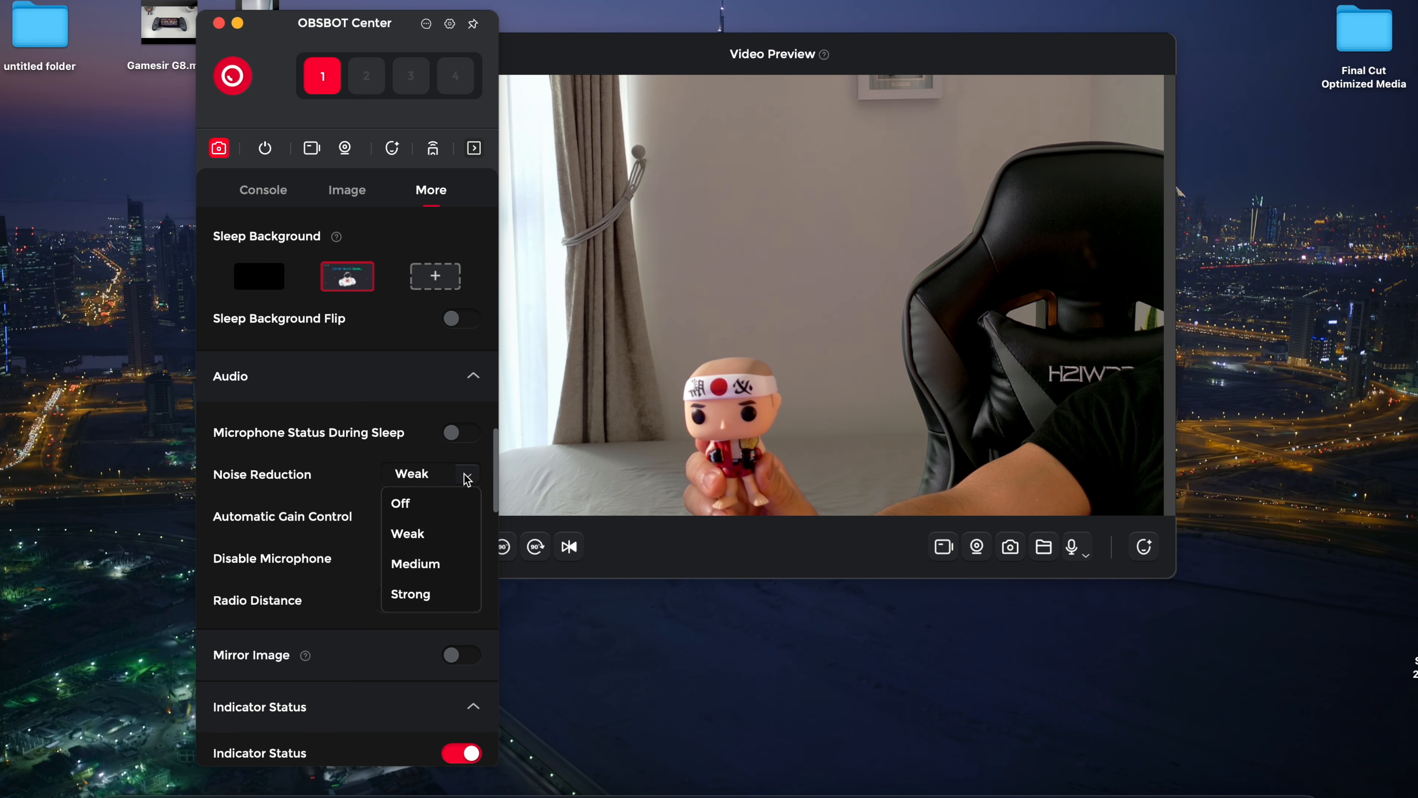
left_click(263, 190)
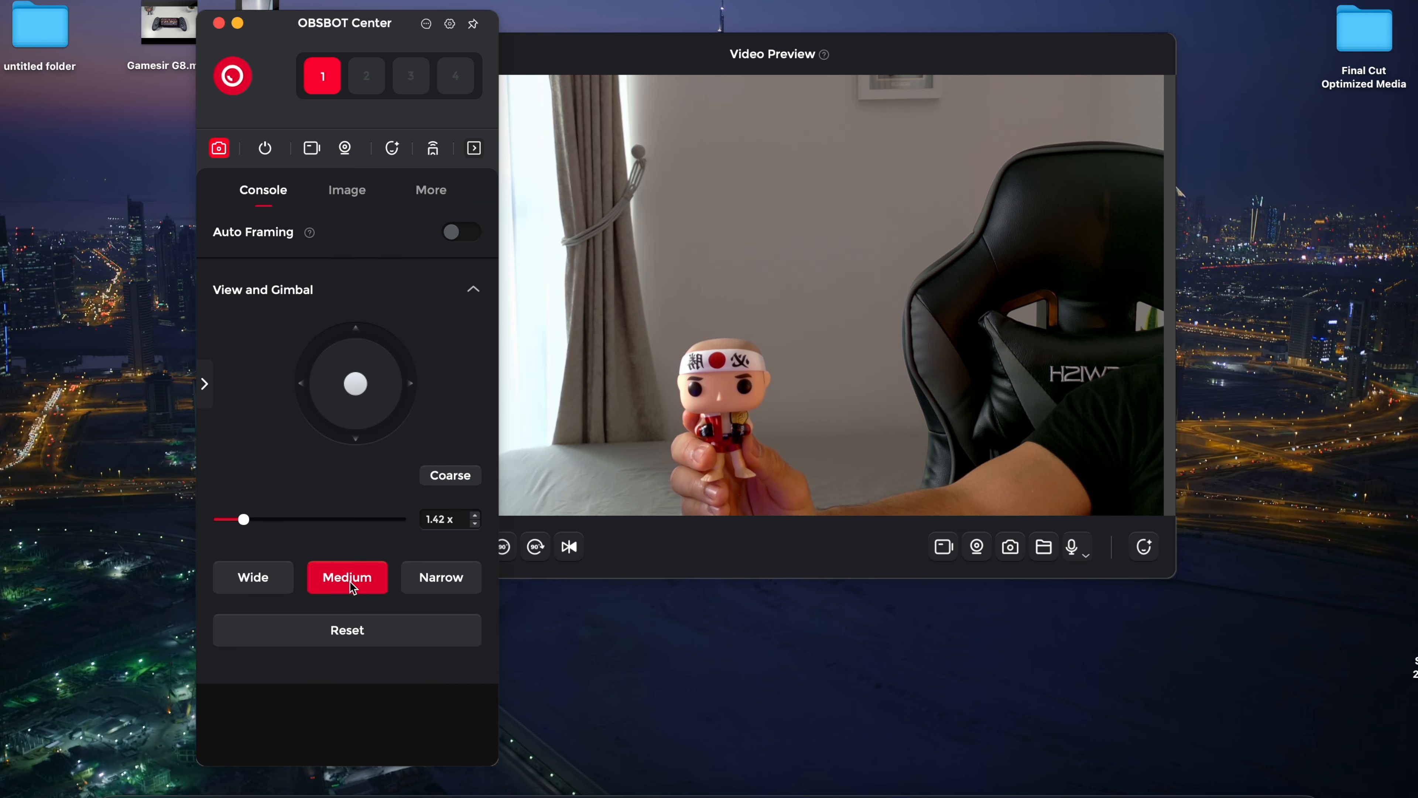
- Set Narrow field of view, background blur level 2, and face slimming 12 in Retouch
left_click(254, 576)
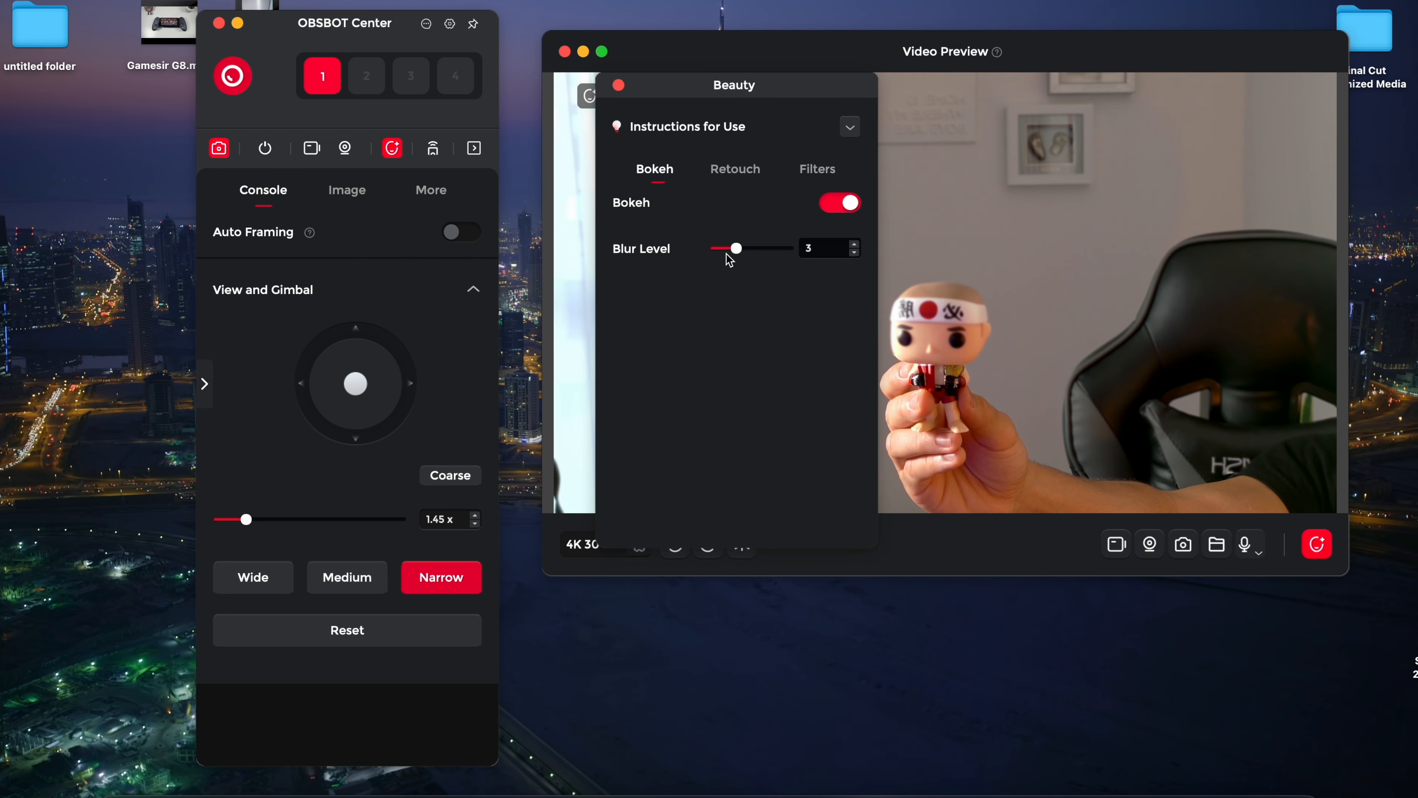
left_click_drag(735, 248, 724, 248)
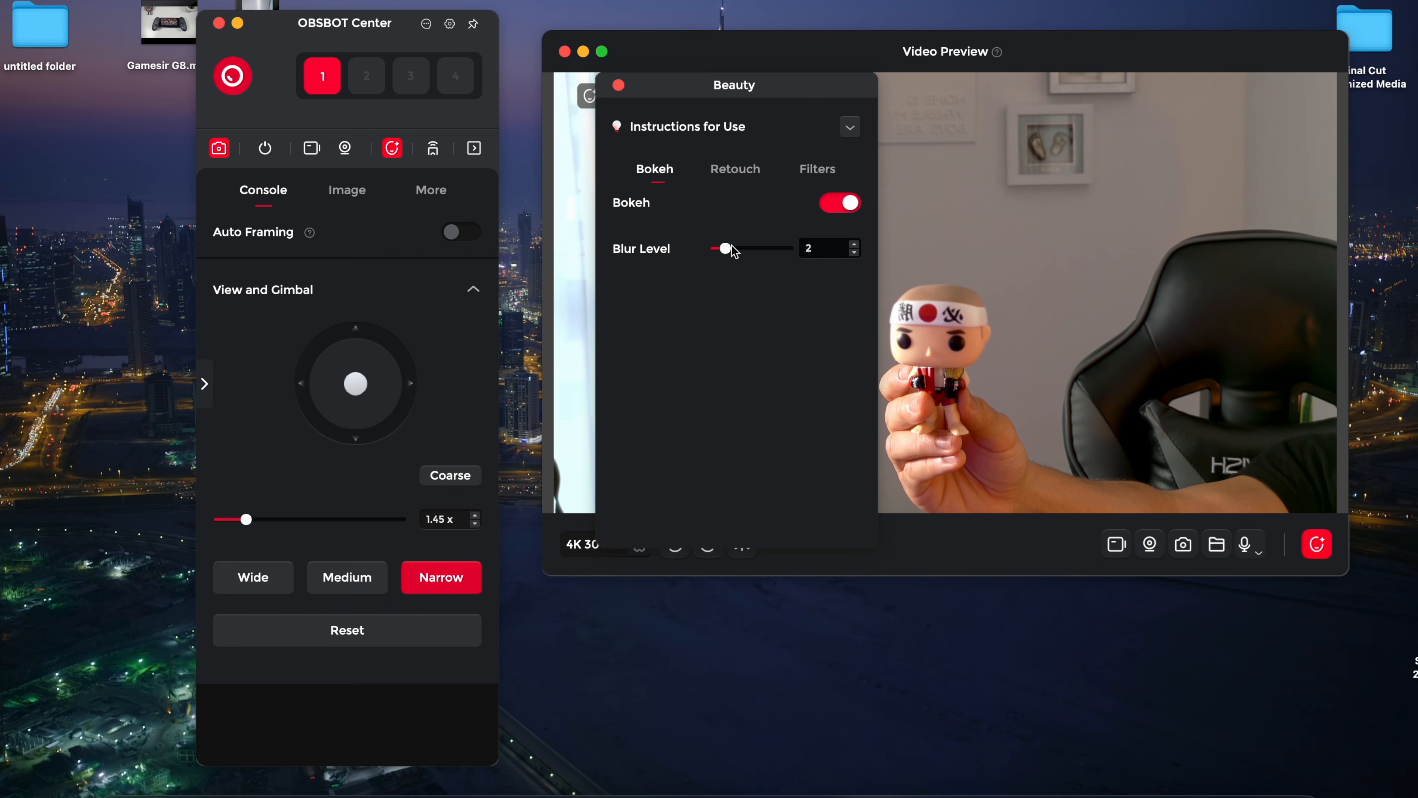
left_click(734, 169)
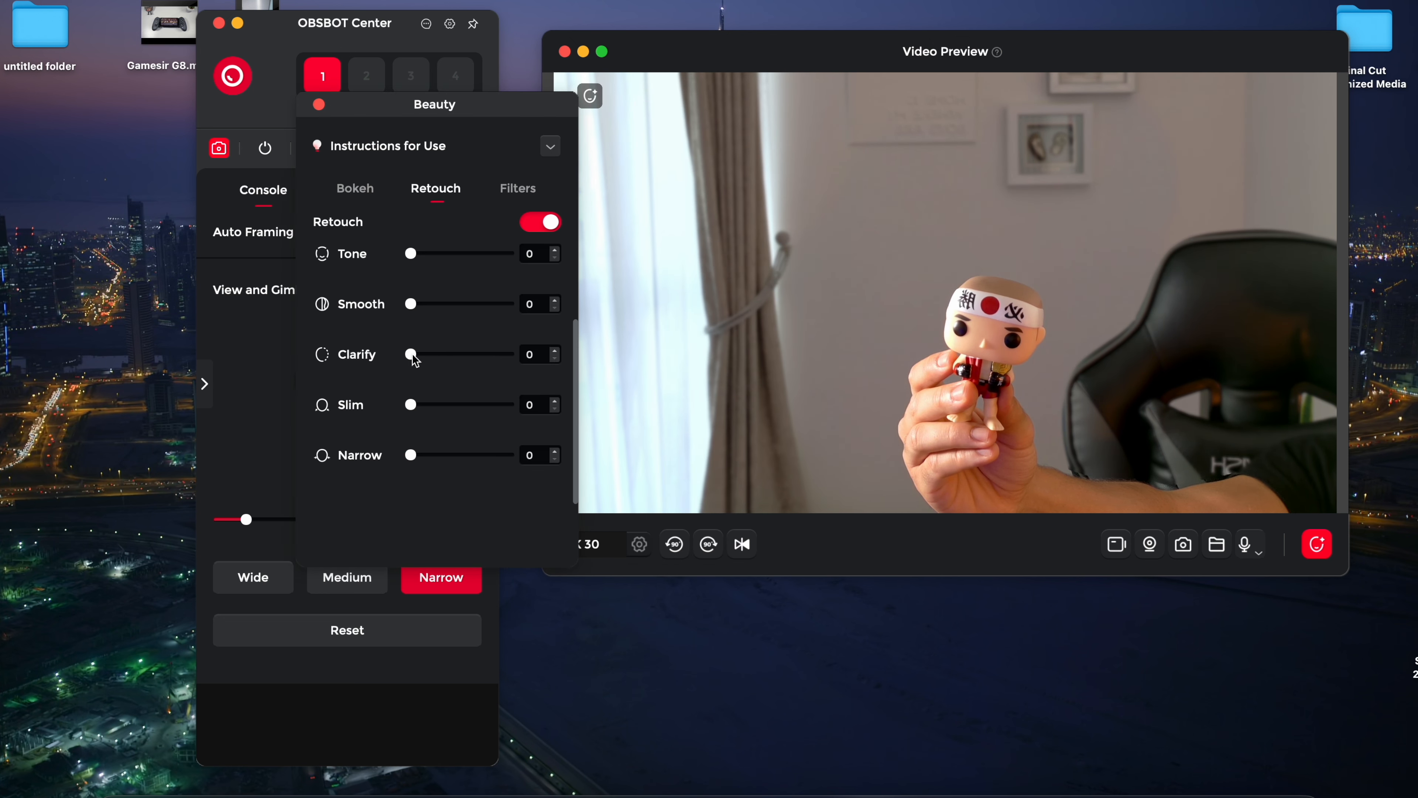
left_click_drag(410, 404, 420, 404)
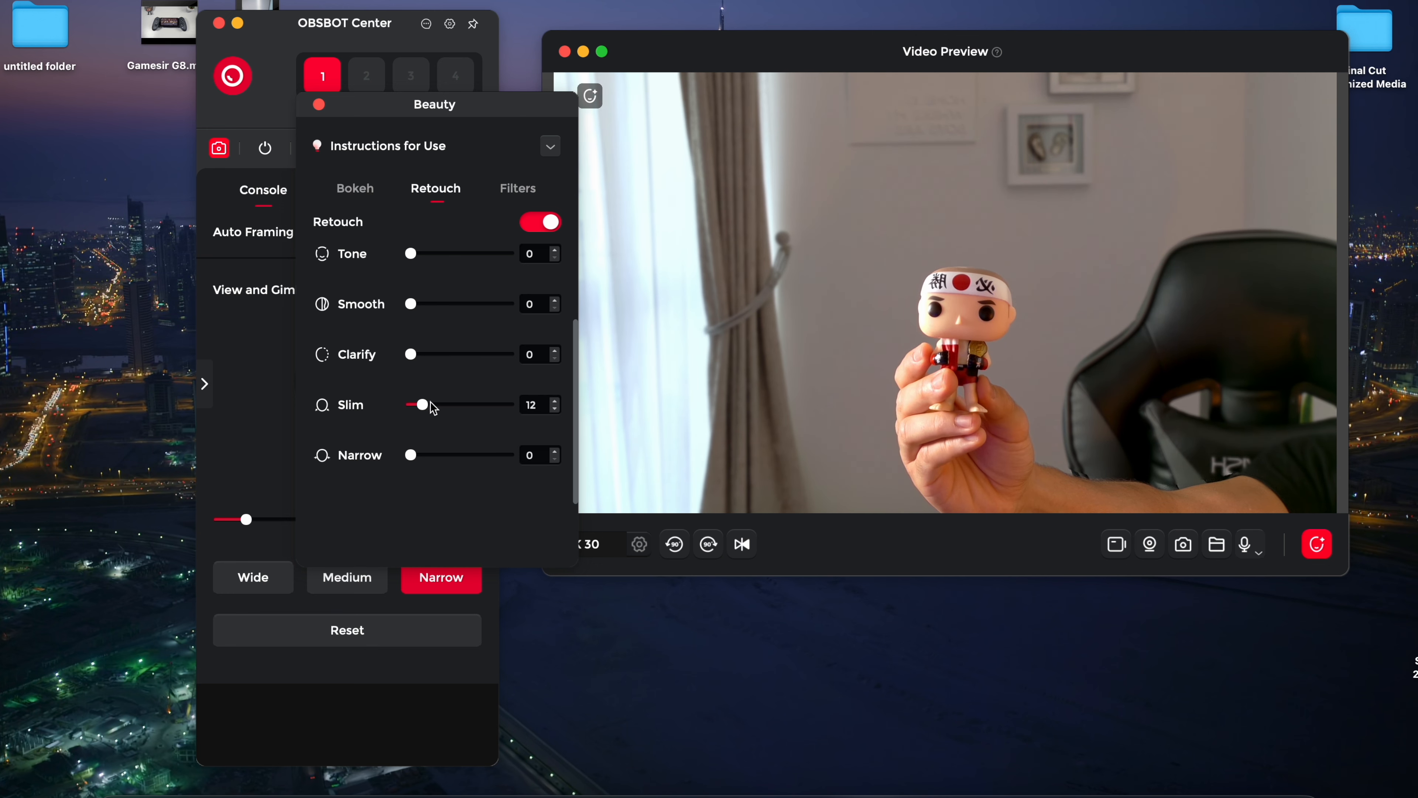